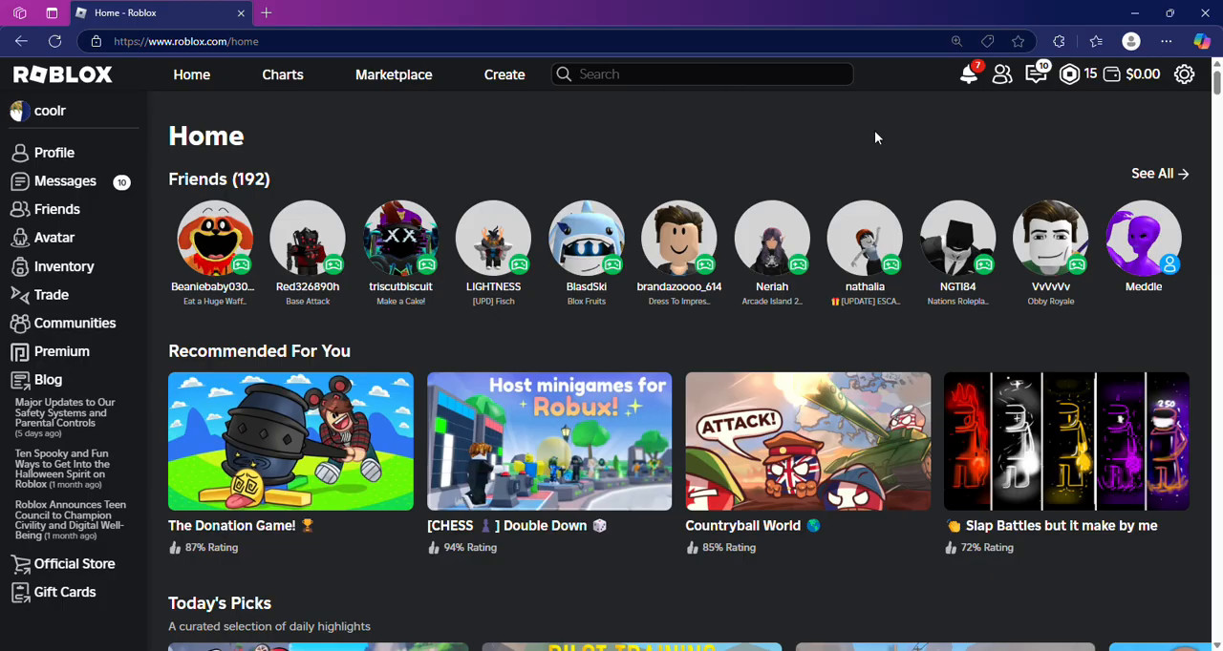
{"action": "mouse_move", "coordinate": [826, 164]}
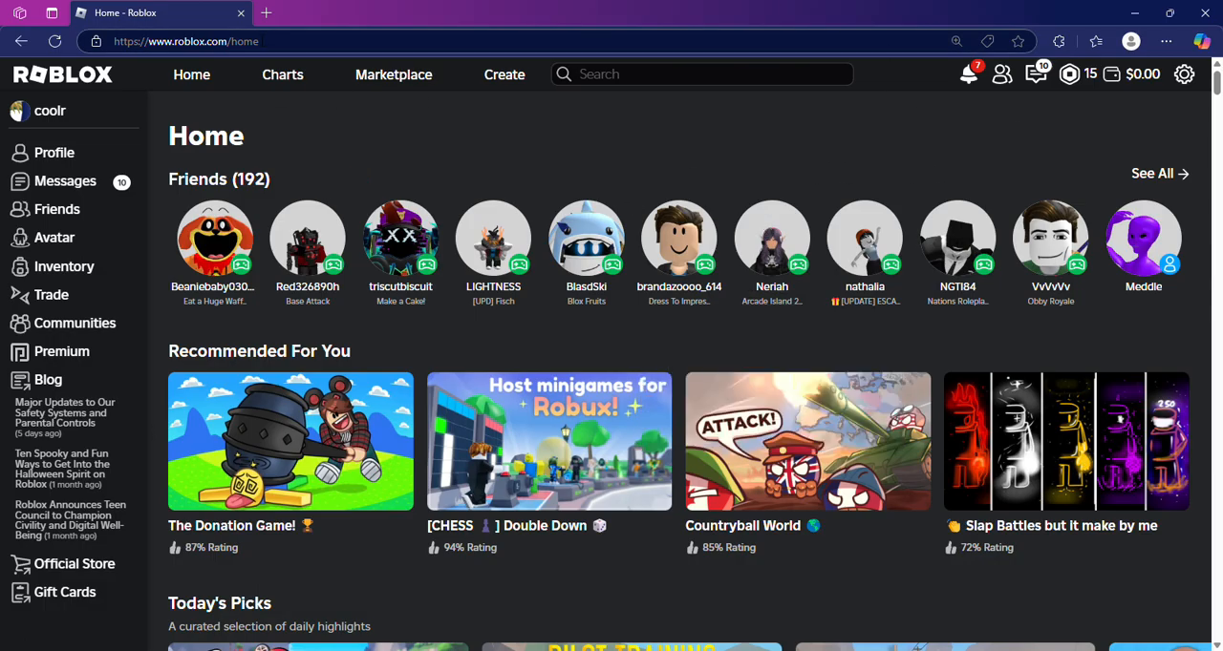
Load the Roblox Creator Hub welcome page from the Edge address bar
{"action": "left_click", "coordinate": [185, 42]}
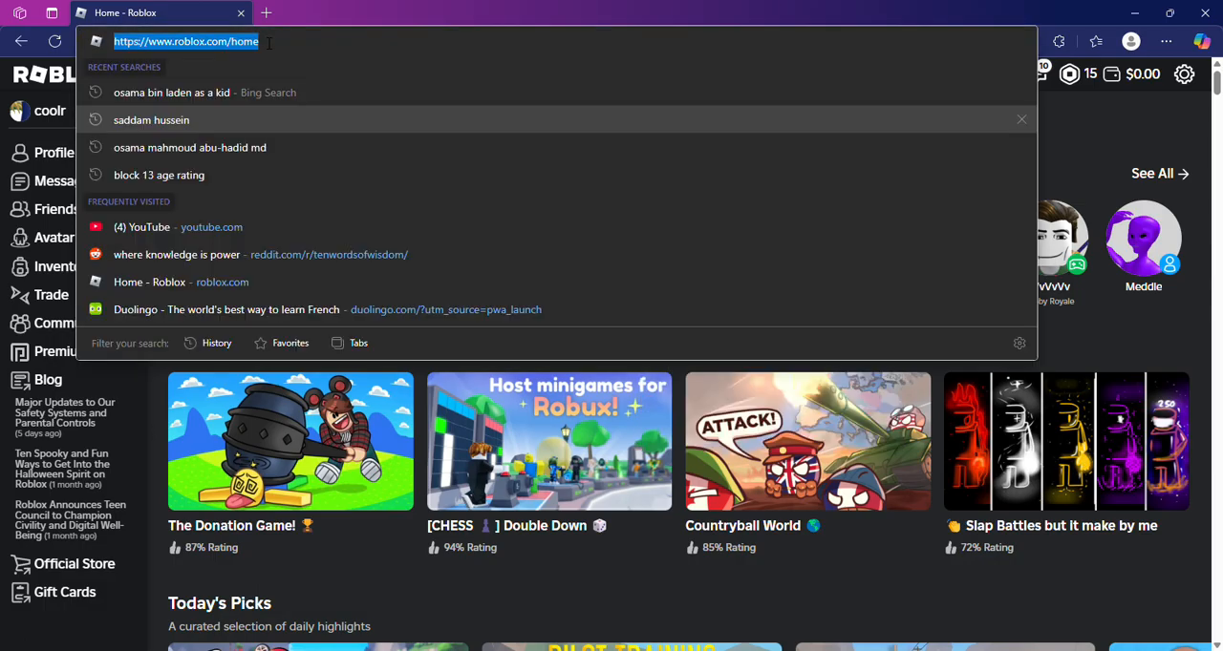
{"action": "type", "text": "chatgpt.com"}
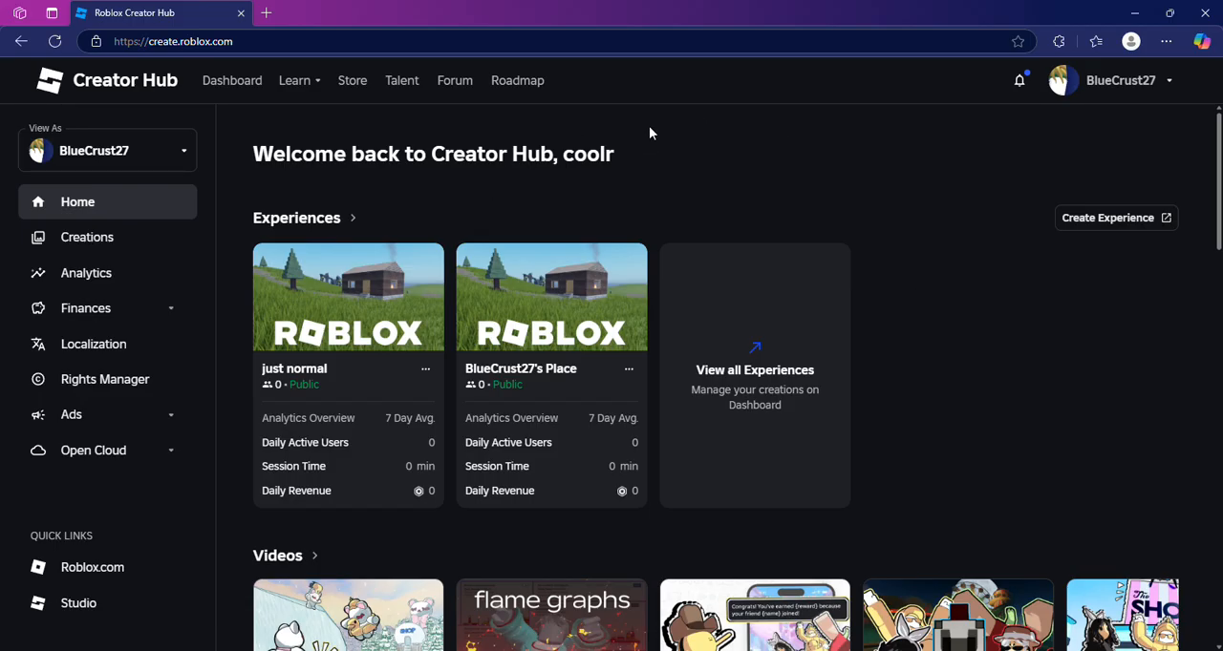
{"action": "mouse_move", "coordinate": [227, 239]}
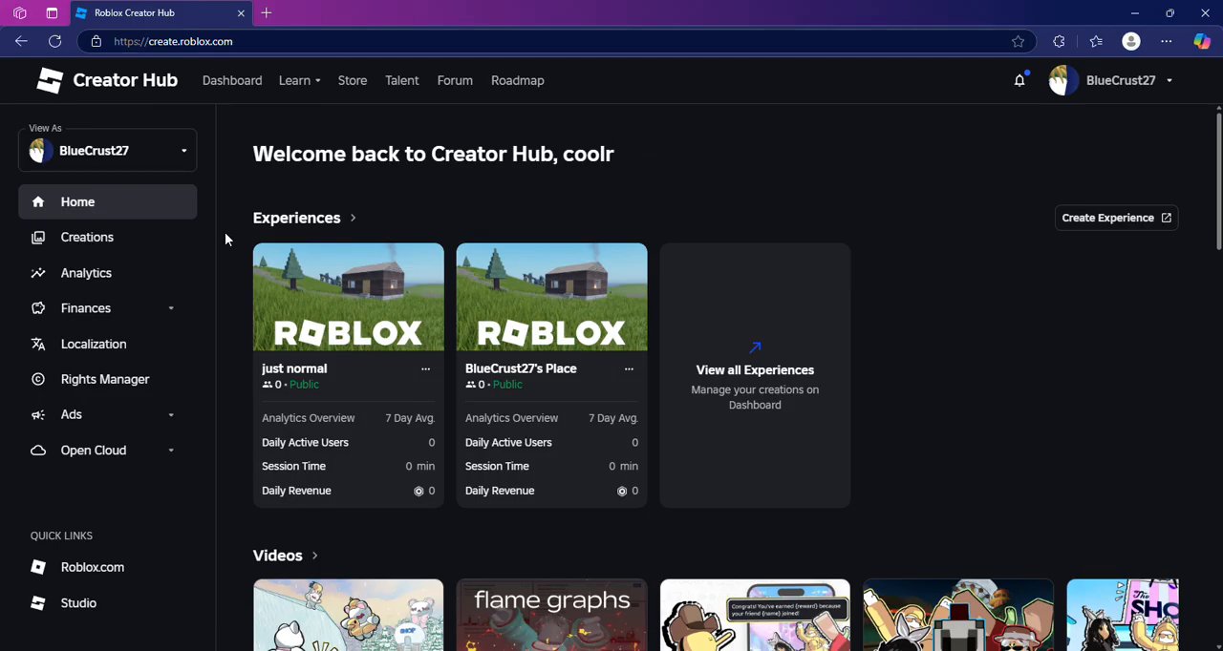
{"action": "mouse_move", "coordinate": [107, 230]}
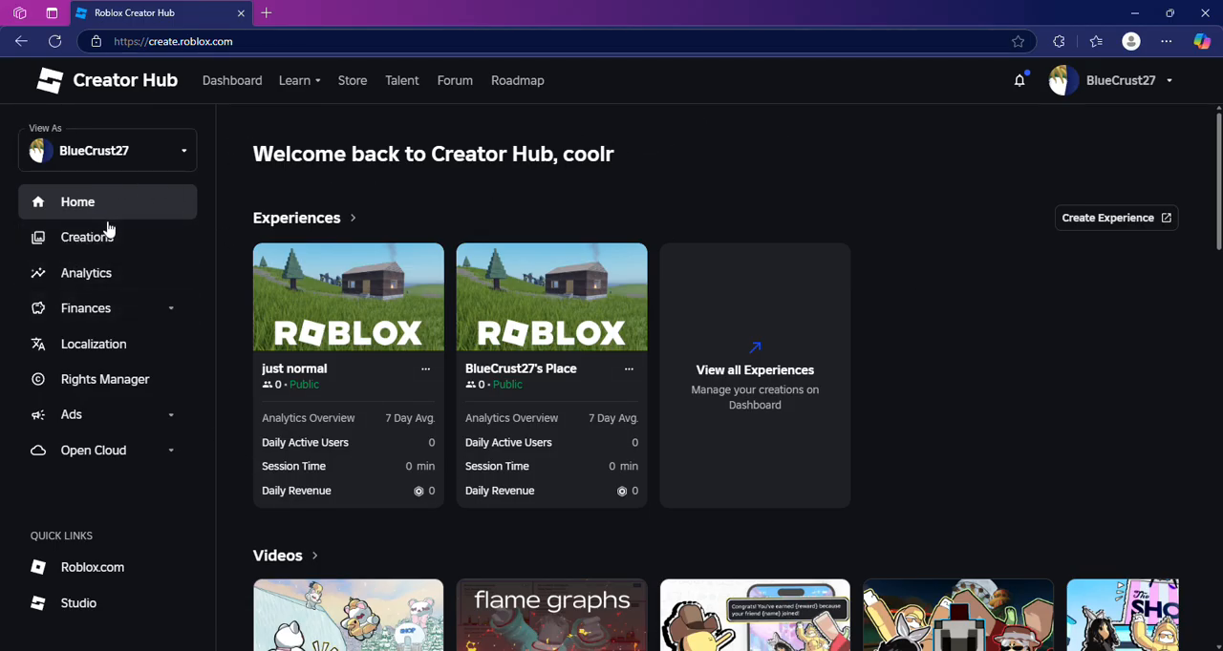
Show the Creations dashboard listing just normal and BlueCrust27's Place
{"action": "left_click", "coordinate": [87, 236]}
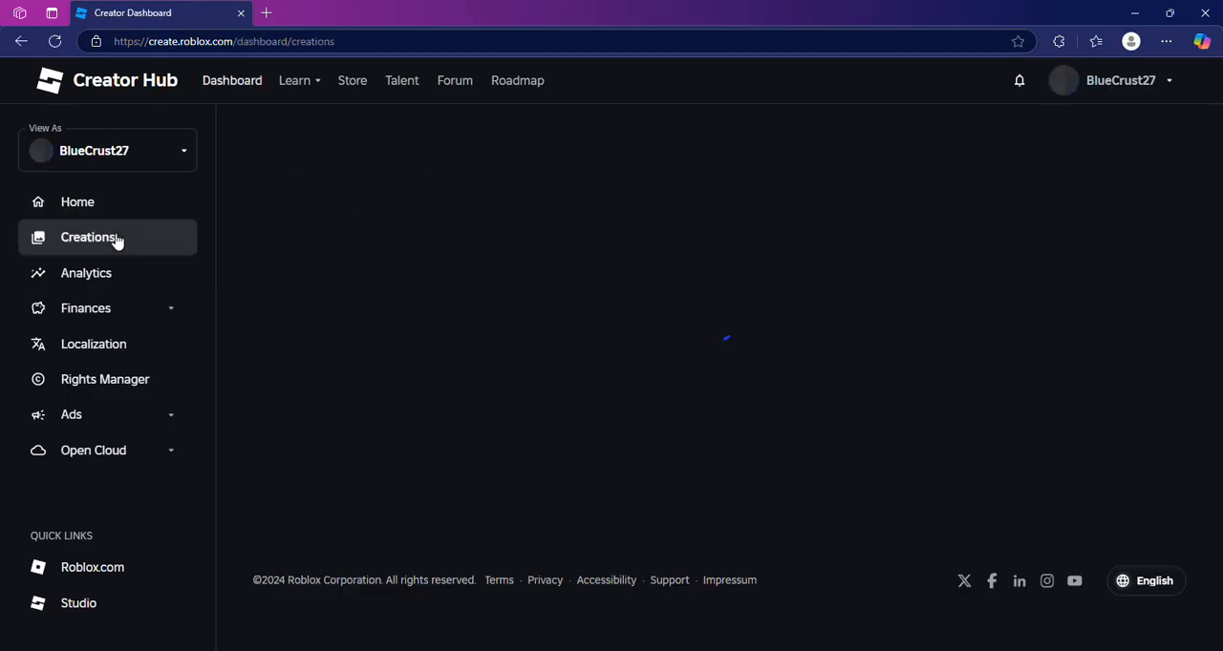
{"action": "left_click", "coordinate": [87, 237]}
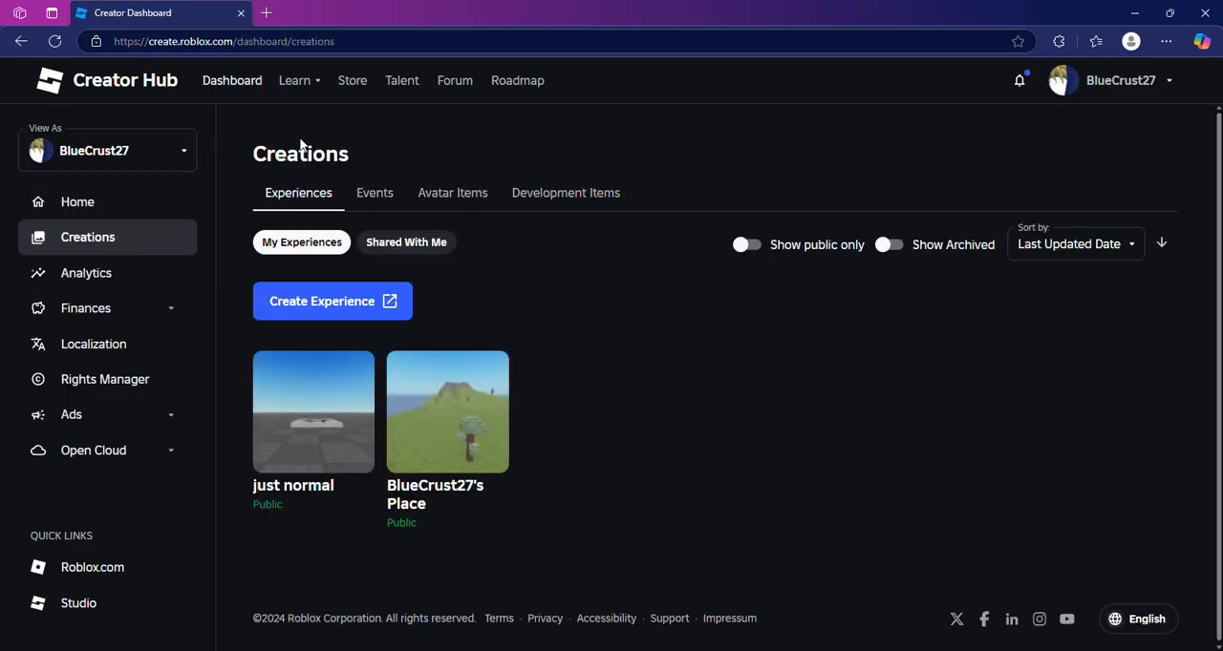
{"action": "mouse_move", "coordinate": [279, 332]}
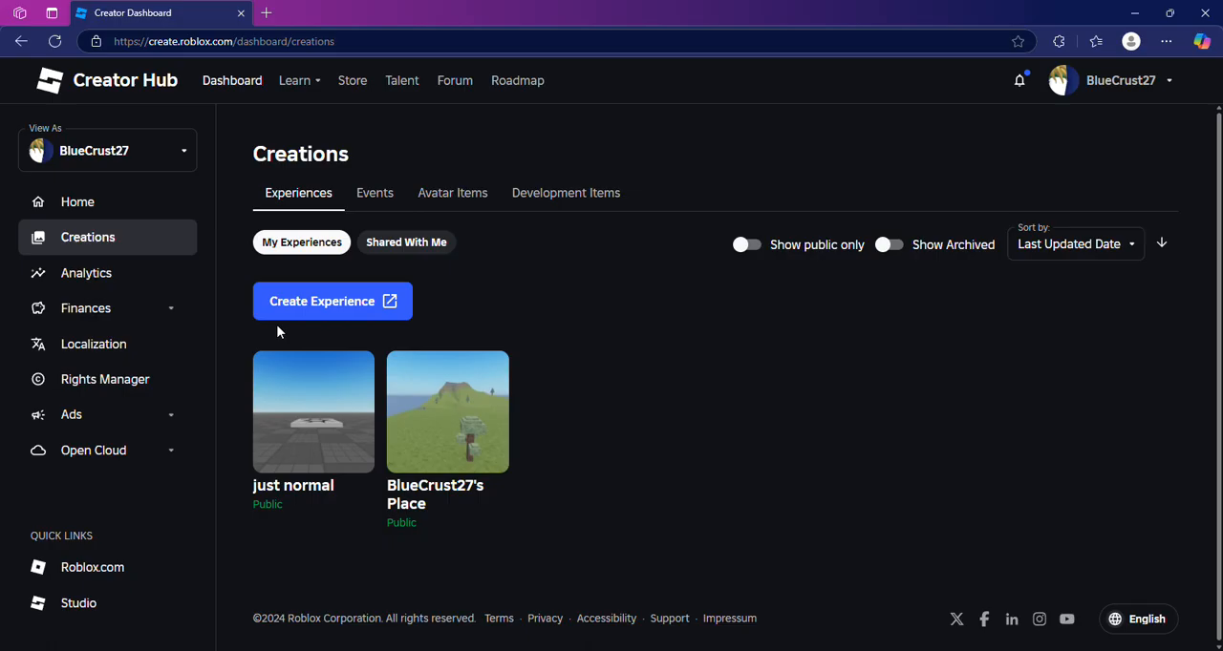
{"action": "mouse_move", "coordinate": [481, 249]}
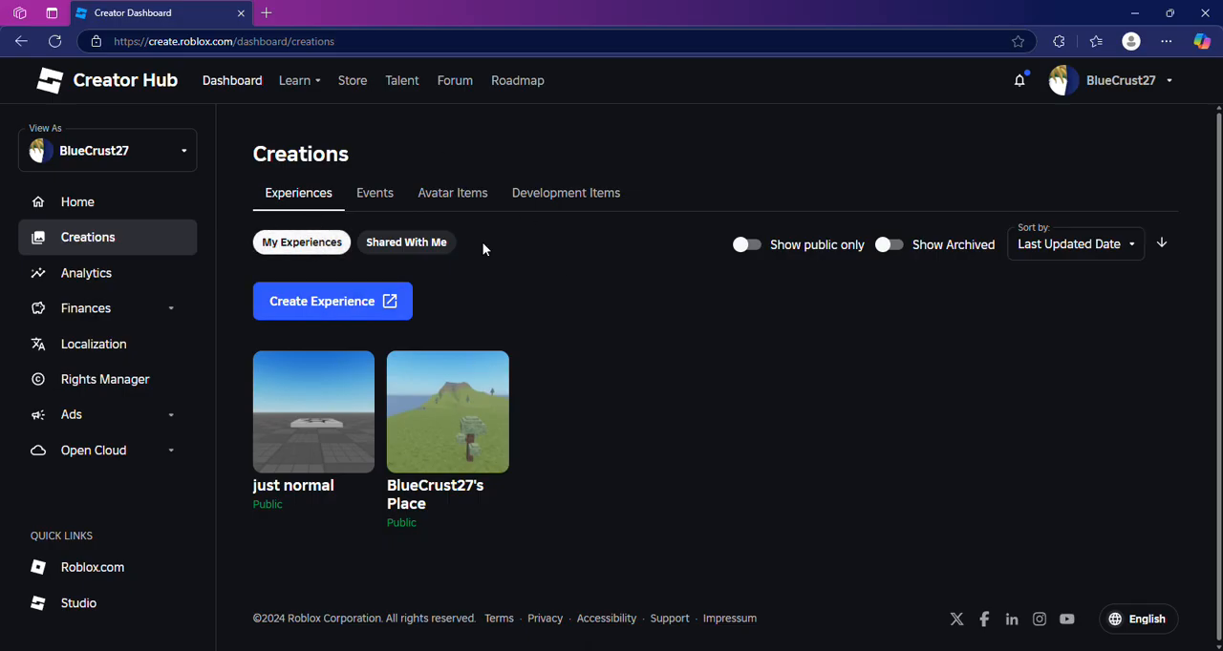
{"action": "mouse_move", "coordinate": [344, 398]}
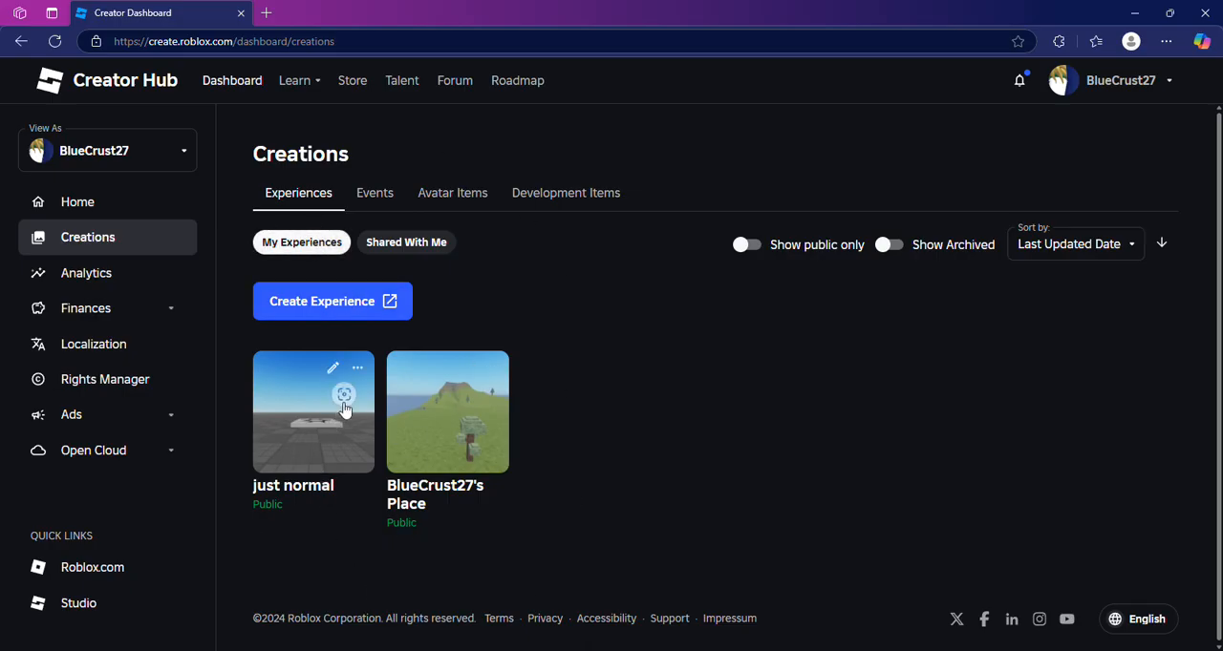
{"action": "mouse_move", "coordinate": [589, 458]}
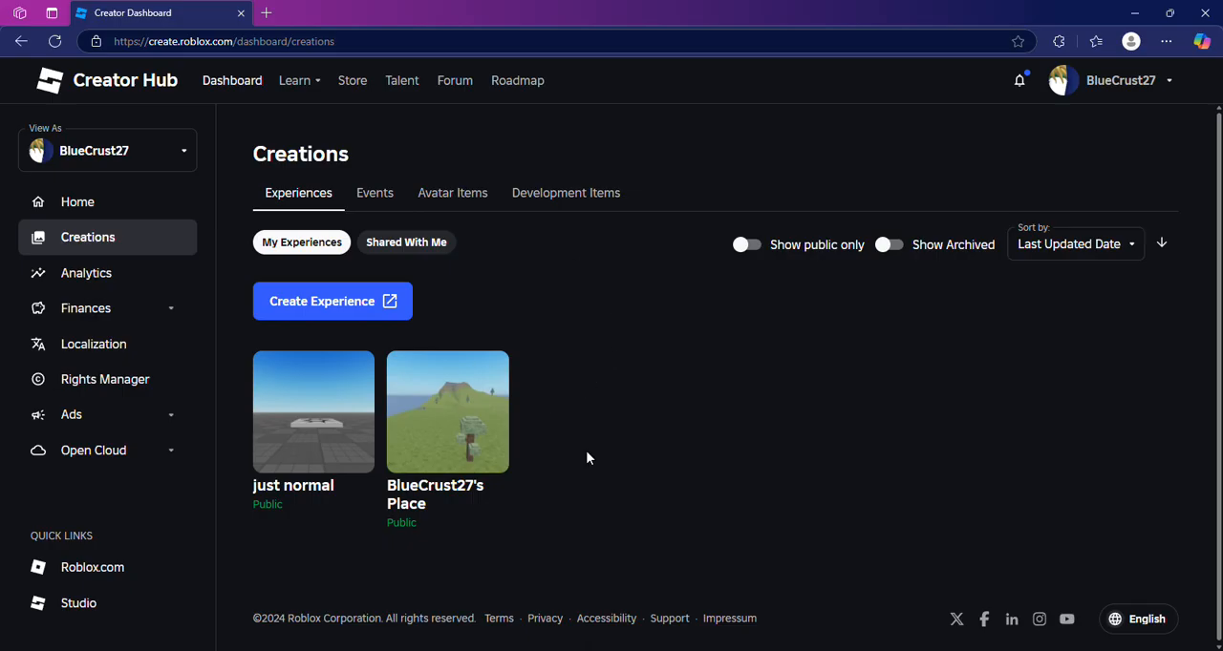
{"action": "mouse_move", "coordinate": [447, 439]}
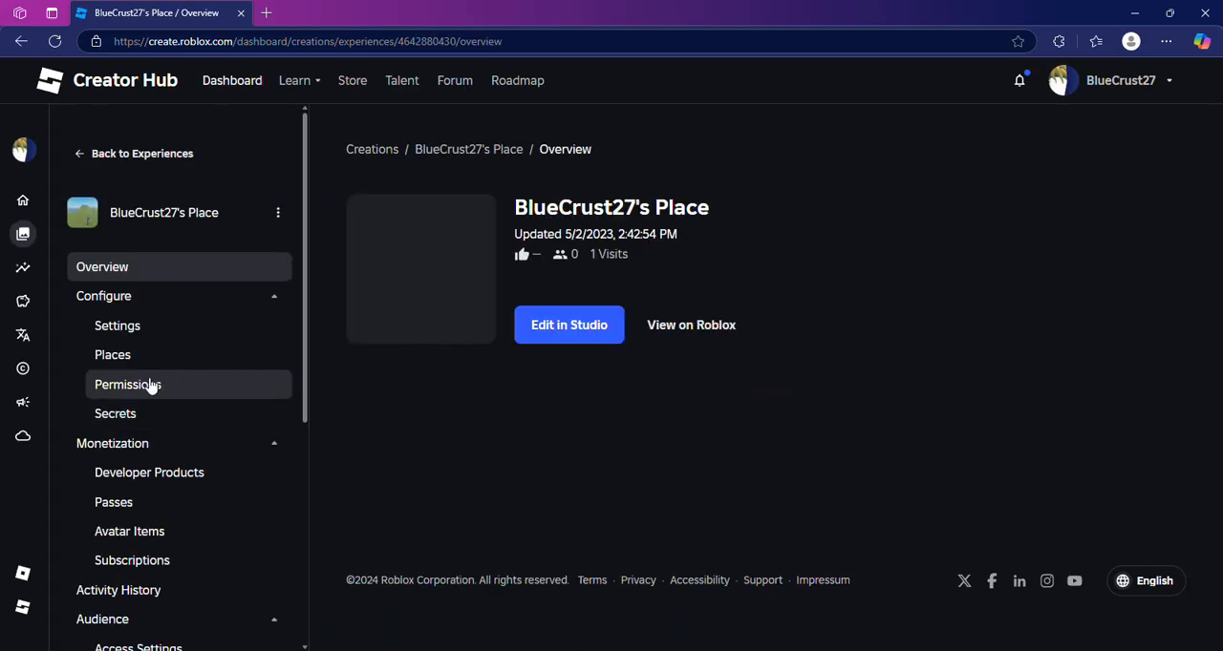
Show the Passes page for BlueCrust27's Place with its nine existing passes
{"action": "scroll", "scroll_direction": "down", "scroll_amount": 3}
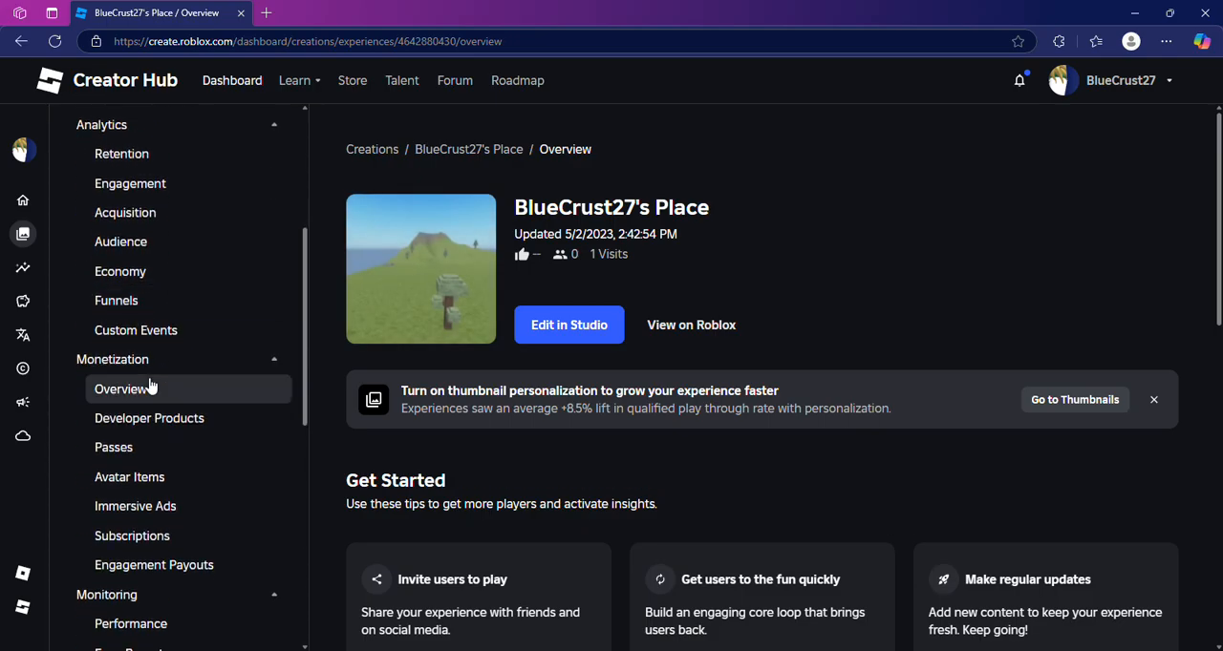
{"action": "scroll", "scroll_direction": "down", "scroll_amount": 3}
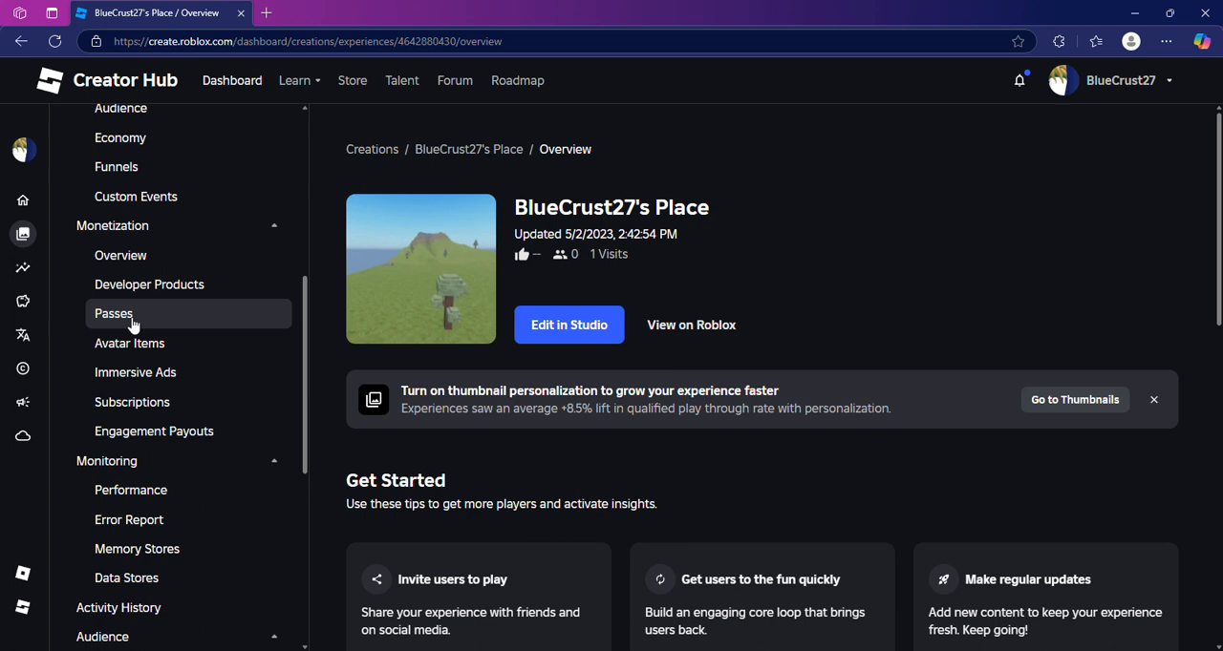
{"action": "left_click", "coordinate": [113, 313]}
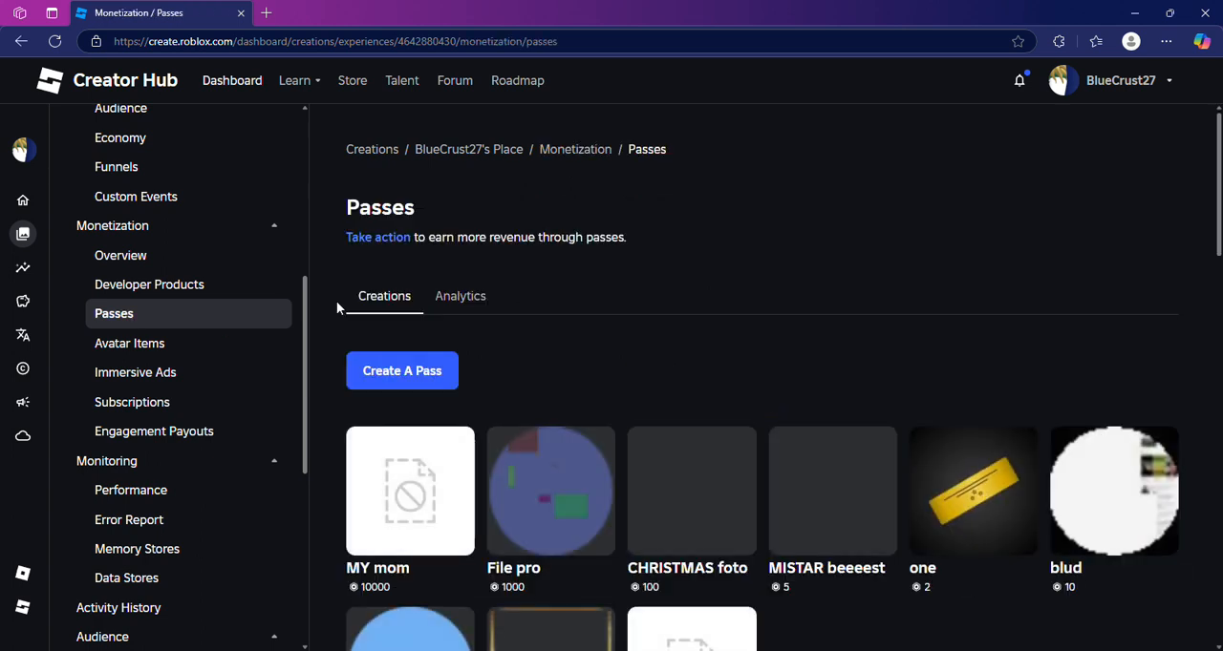
{"action": "scroll", "scroll_direction": "down", "scroll_amount": 3}
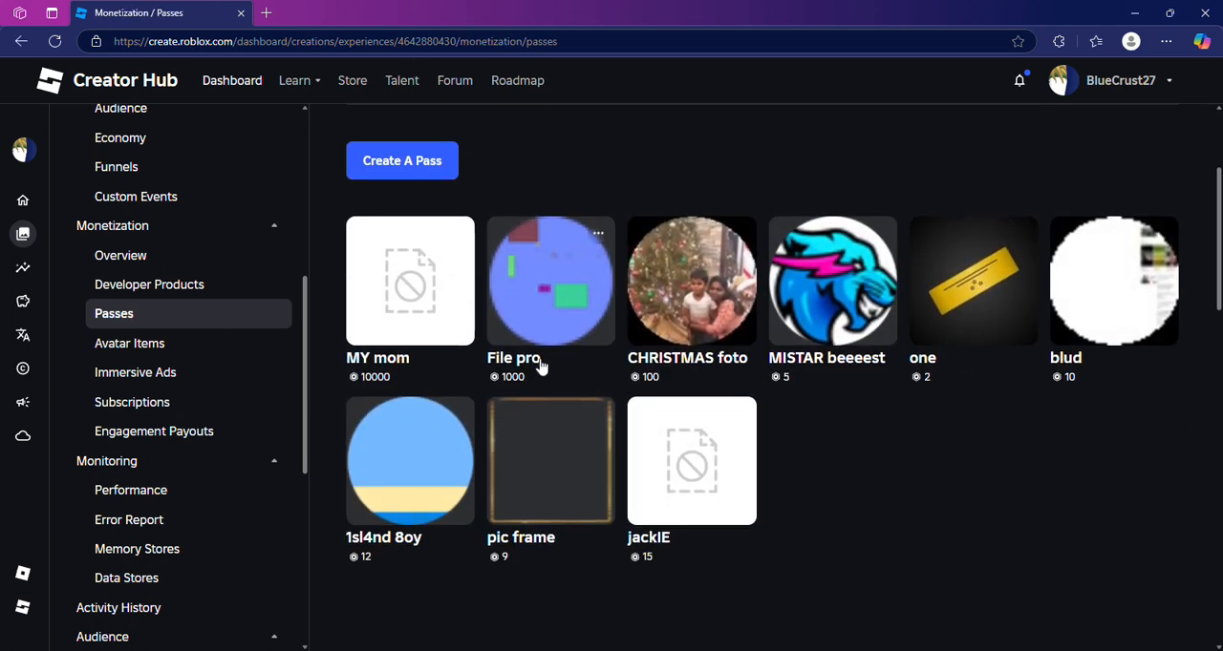
{"action": "mouse_move", "coordinate": [762, 438]}
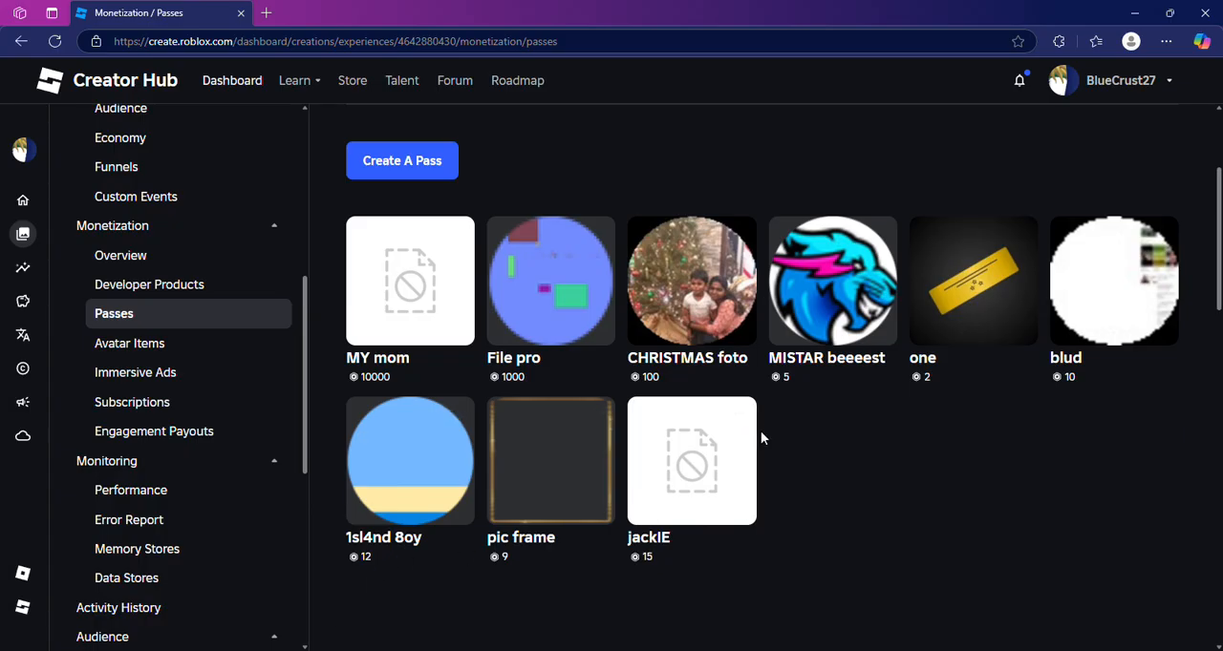
{"action": "scroll", "scroll_direction": "up", "scroll_amount": 3}
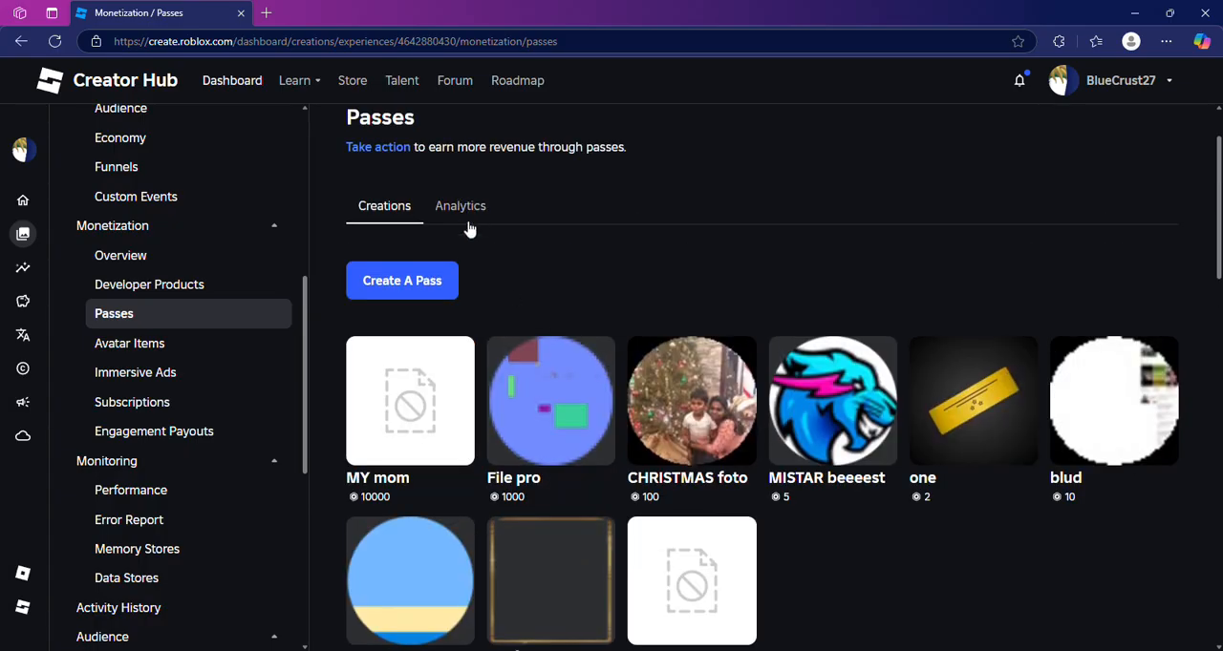
{"action": "mouse_move", "coordinate": [401, 279]}
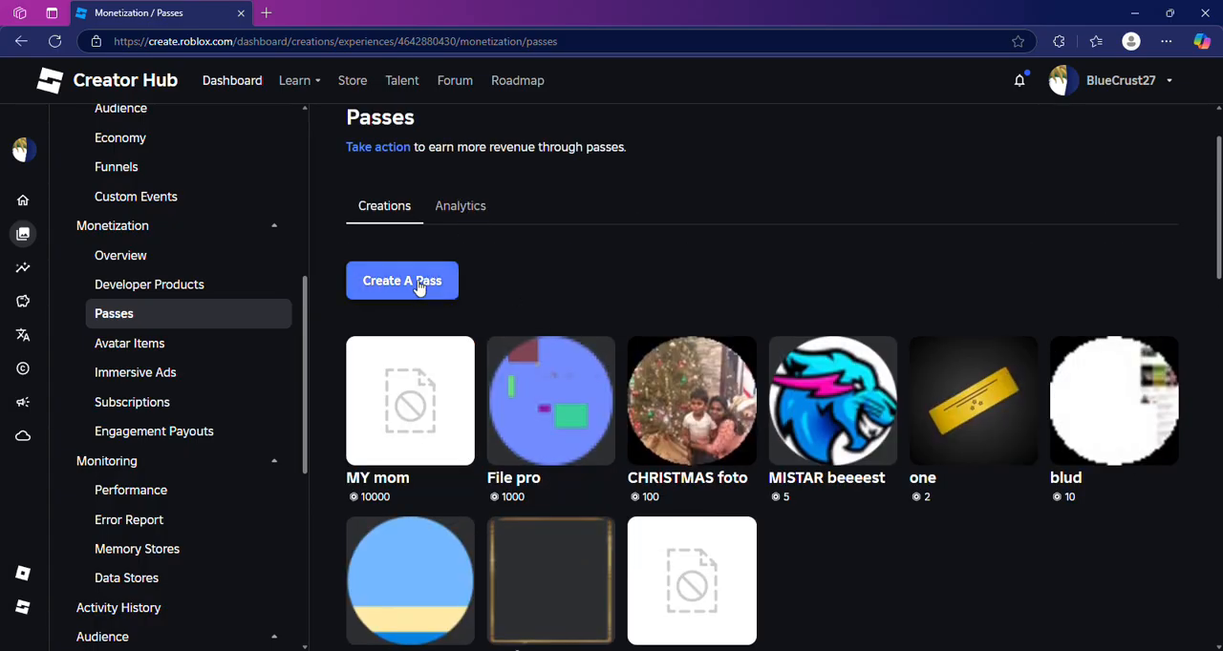
Create a new pass with the screenshot image and description 'khvkjhjkvbh'
{"action": "left_click", "coordinate": [401, 279]}
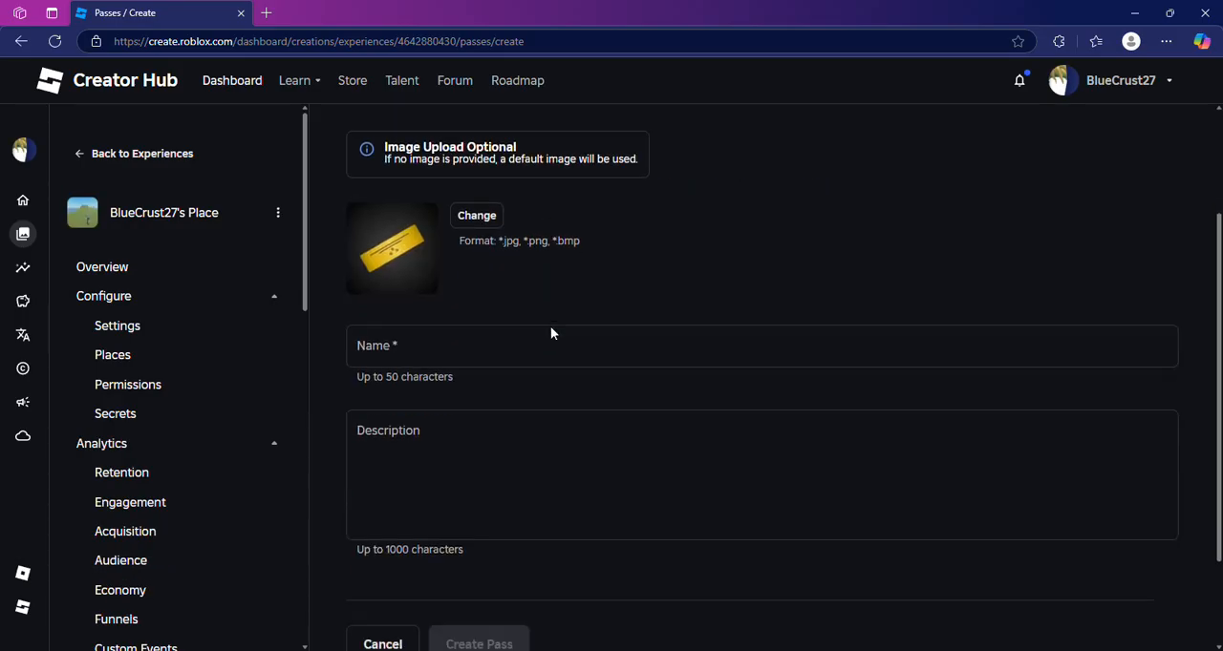
{"action": "mouse_move", "coordinate": [416, 187]}
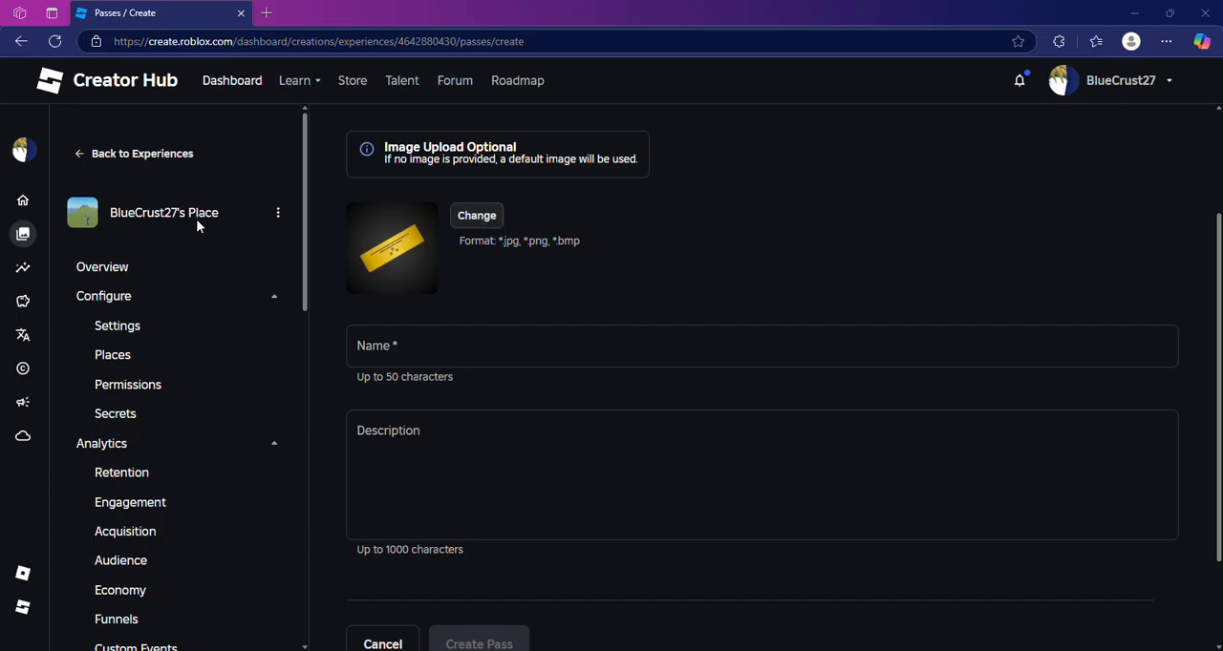
{"action": "mouse_move", "coordinate": [181, 210]}
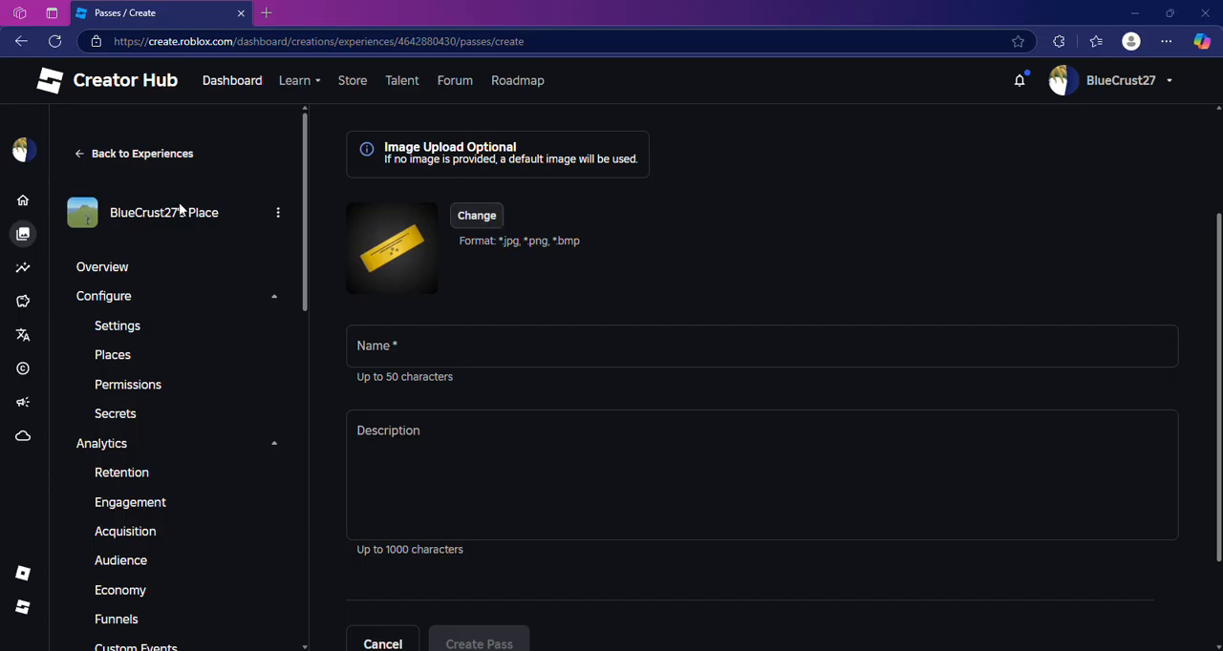
{"action": "mouse_move", "coordinate": [416, 252]}
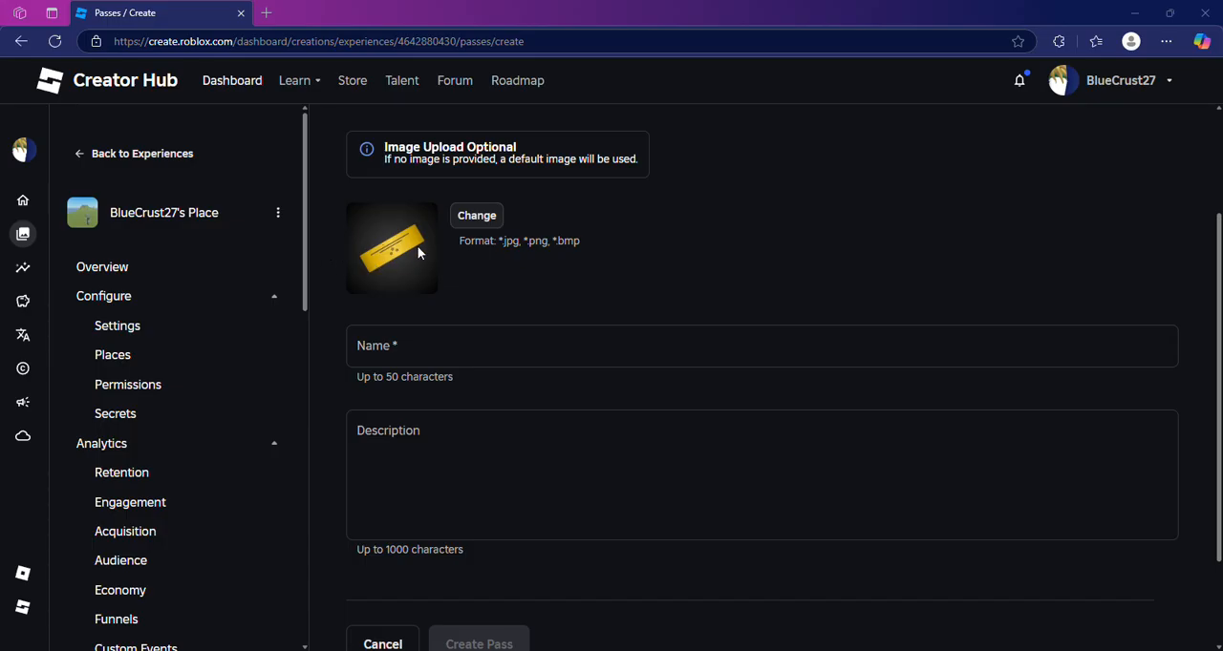
{"action": "mouse_move", "coordinate": [329, 237]}
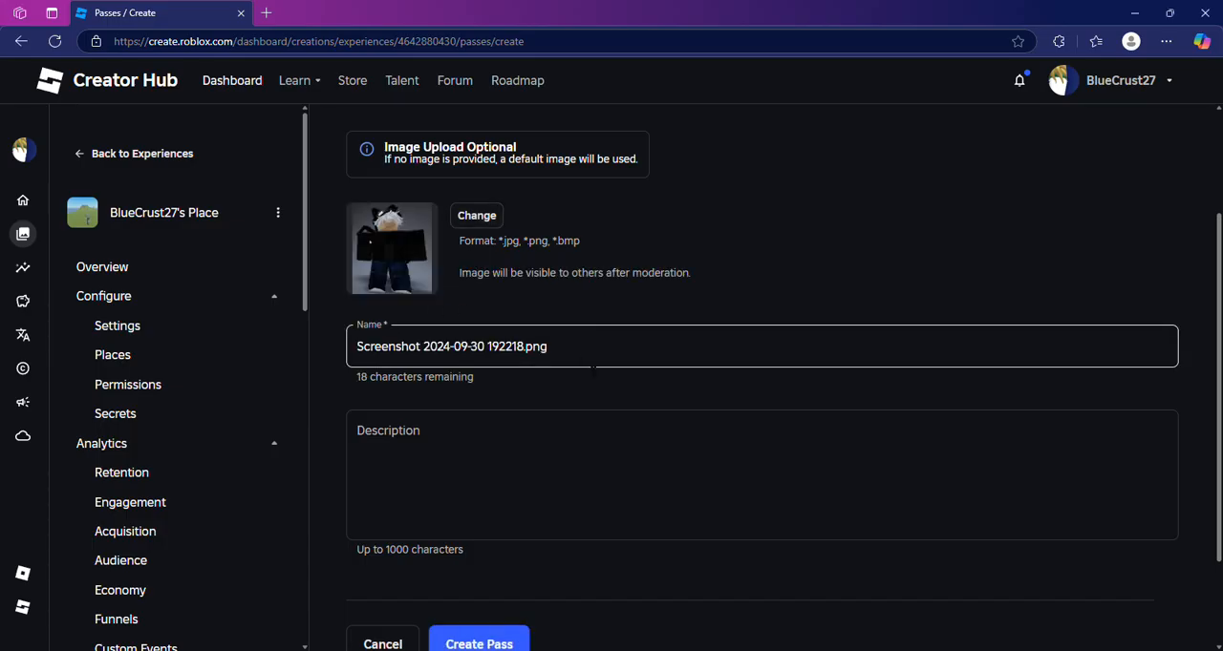
{"action": "scroll", "scroll_direction": "down", "scroll_amount": 3}
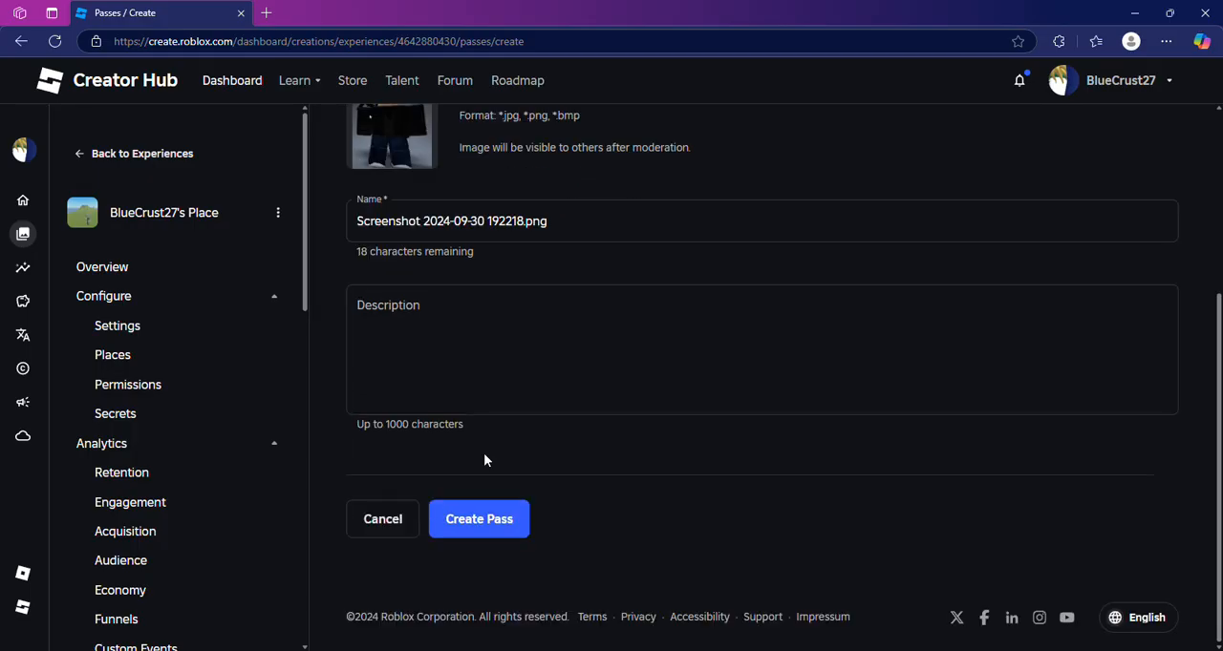
{"action": "scroll", "scroll_direction": "up", "scroll_amount": 3}
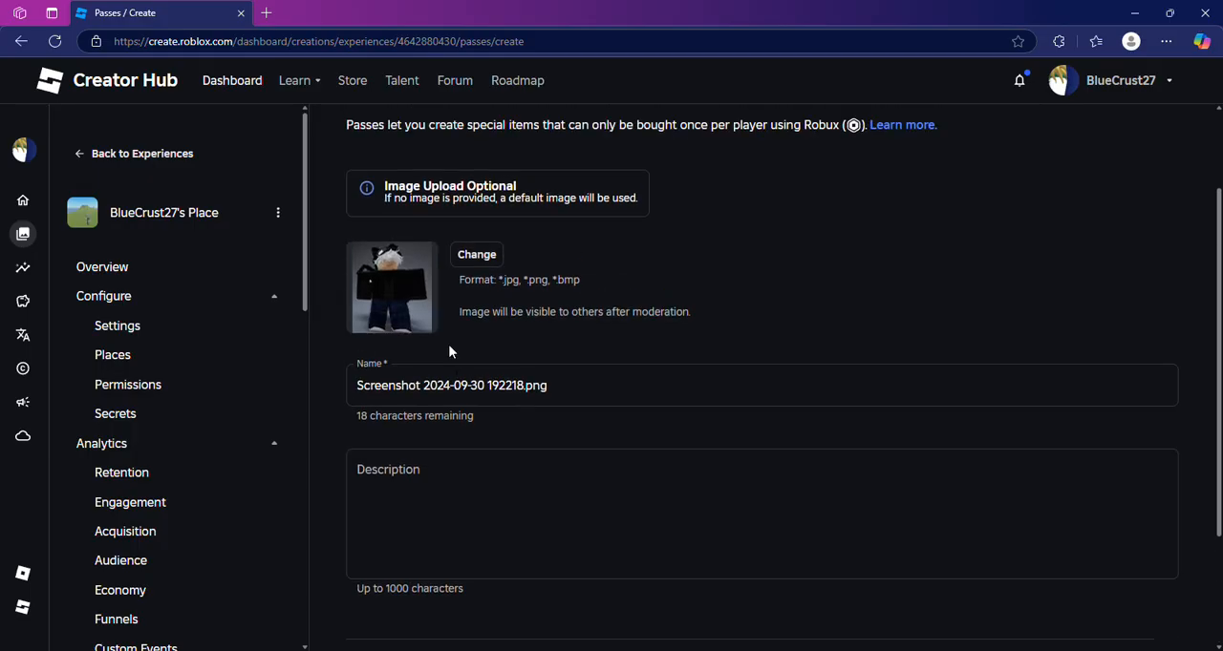
{"action": "type", "text": "khvkjhjkvbhdkjfhgkks"}
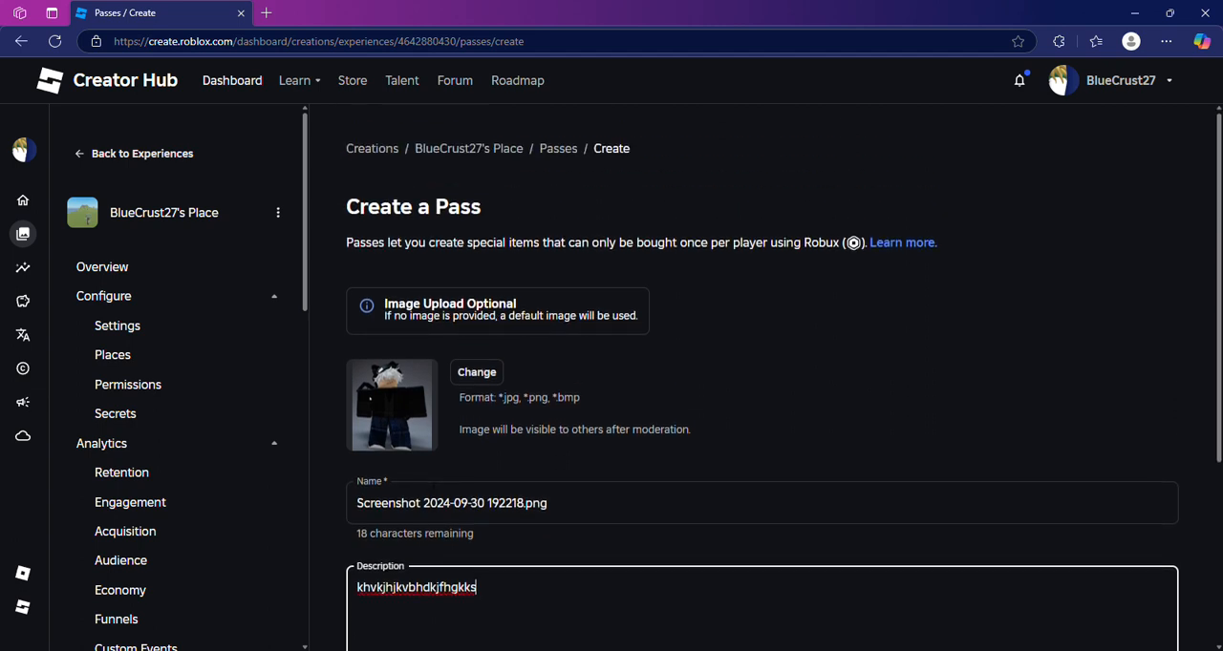
{"action": "scroll", "scroll_direction": "down", "scroll_amount": 3}
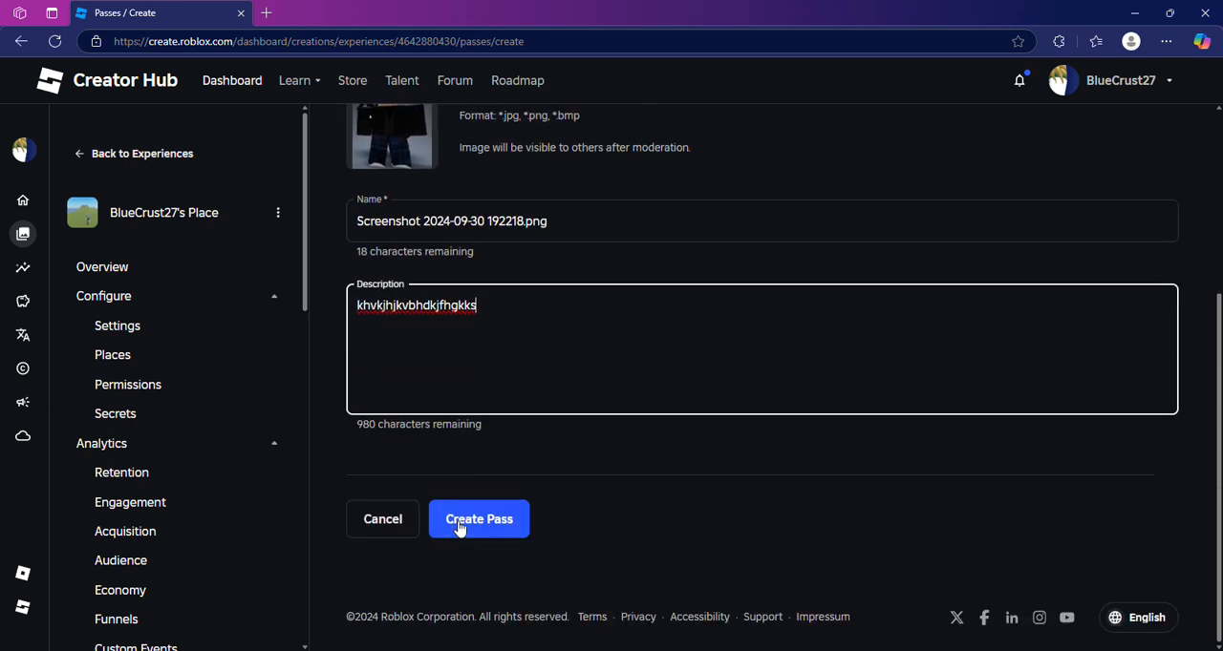
{"action": "left_click", "coordinate": [478, 520]}
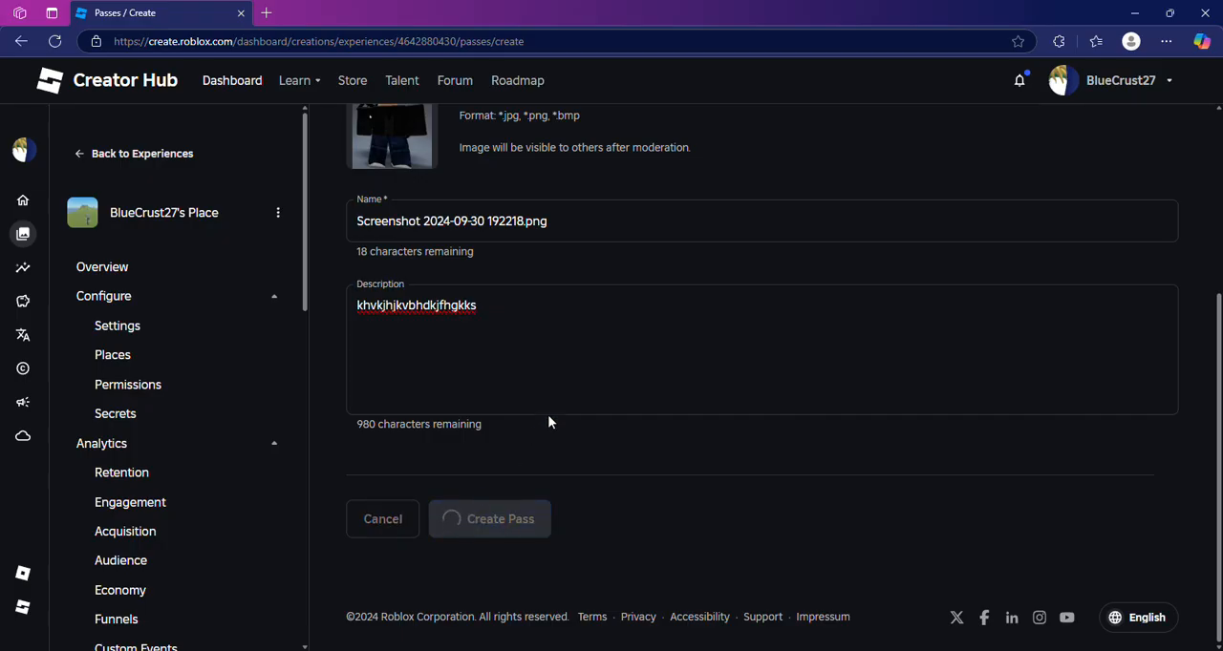
{"action": "left_click", "coordinate": [489, 520]}
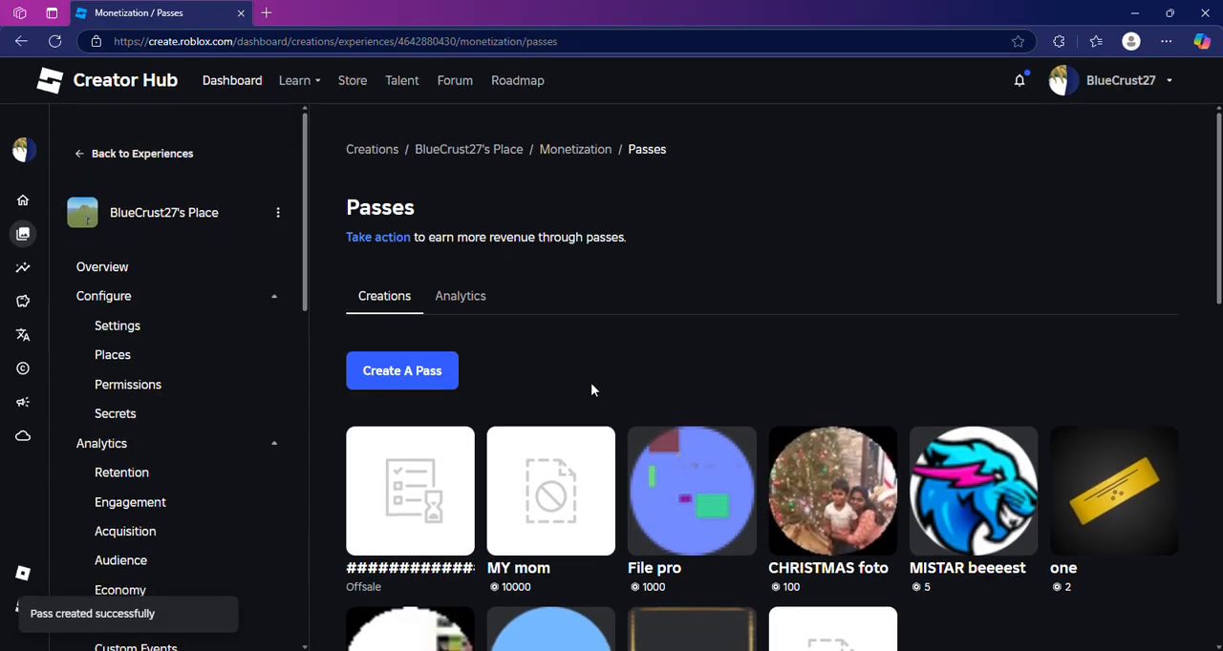
Mark the new pass as Item for Sale with a price of 30 Robux
{"action": "left_click", "coordinate": [409, 491]}
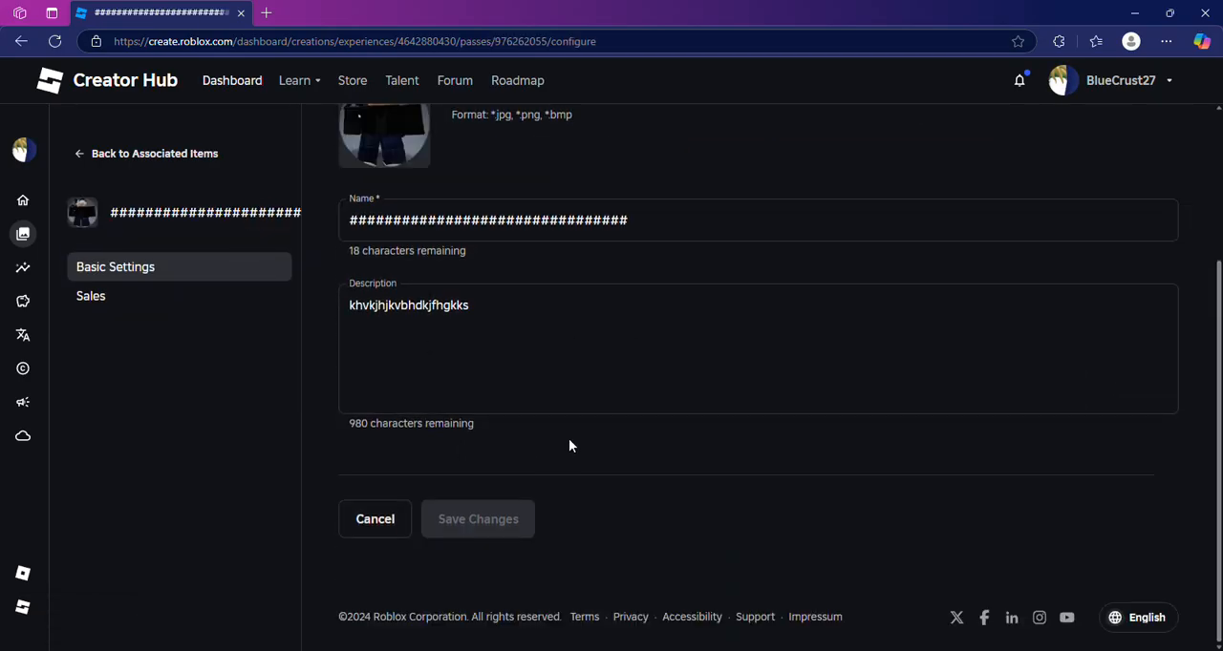
{"action": "left_click", "coordinate": [92, 296]}
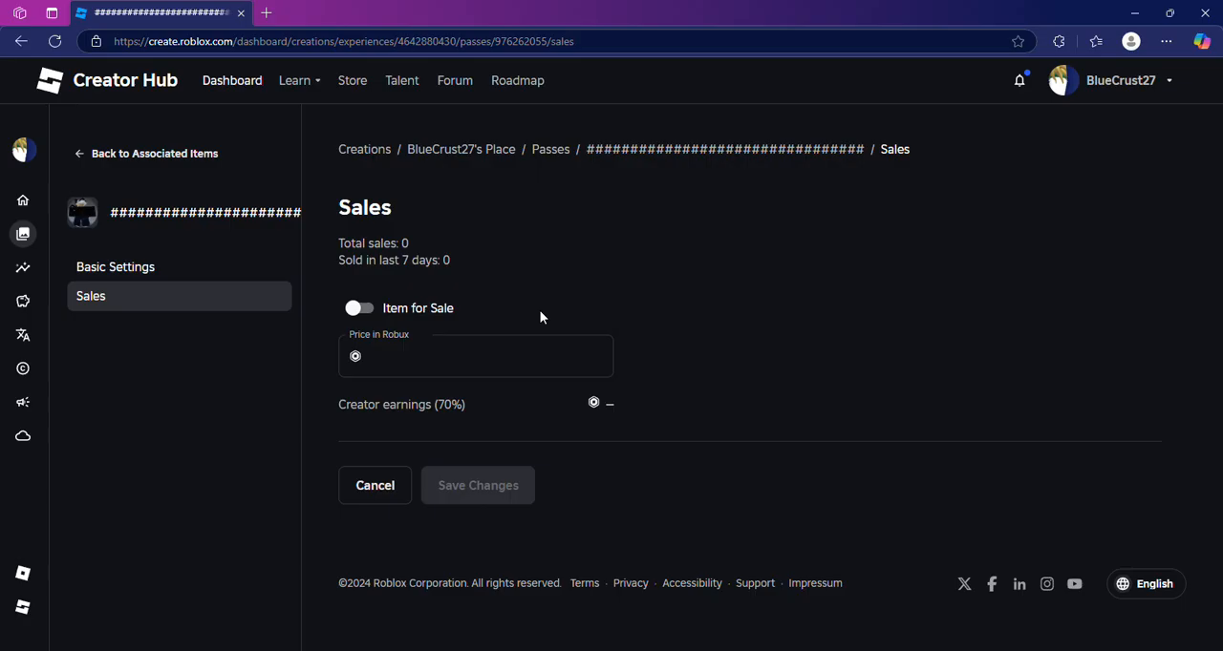
{"action": "mouse_move", "coordinate": [382, 370]}
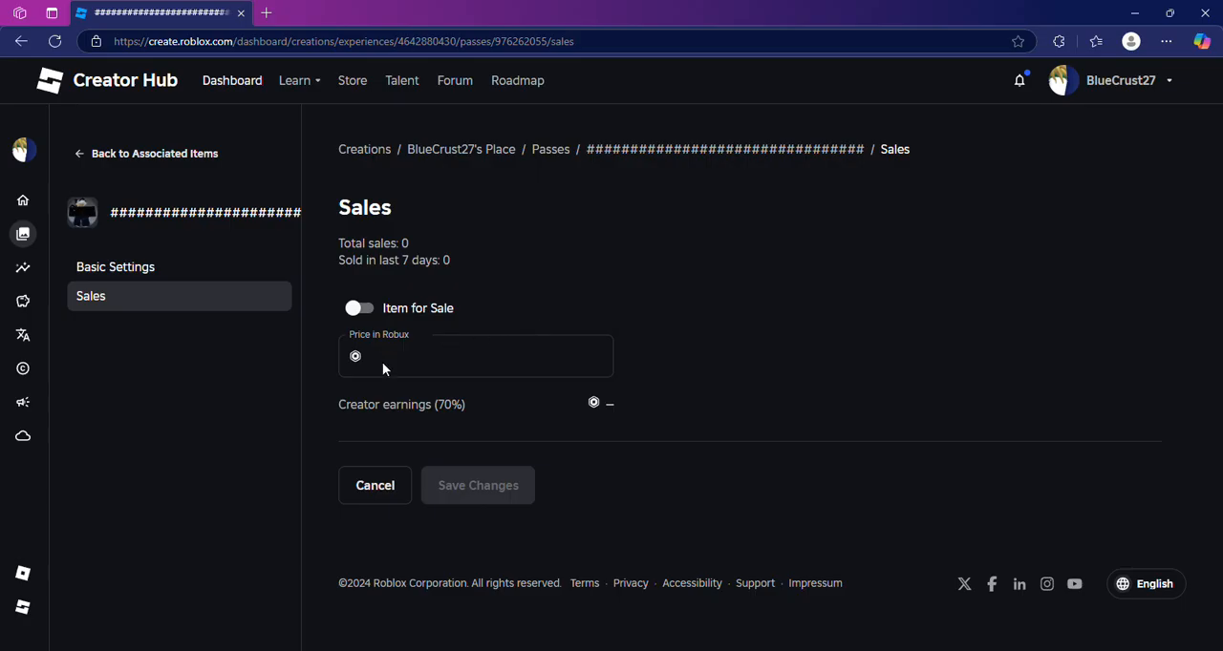
{"action": "mouse_move", "coordinate": [237, 308]}
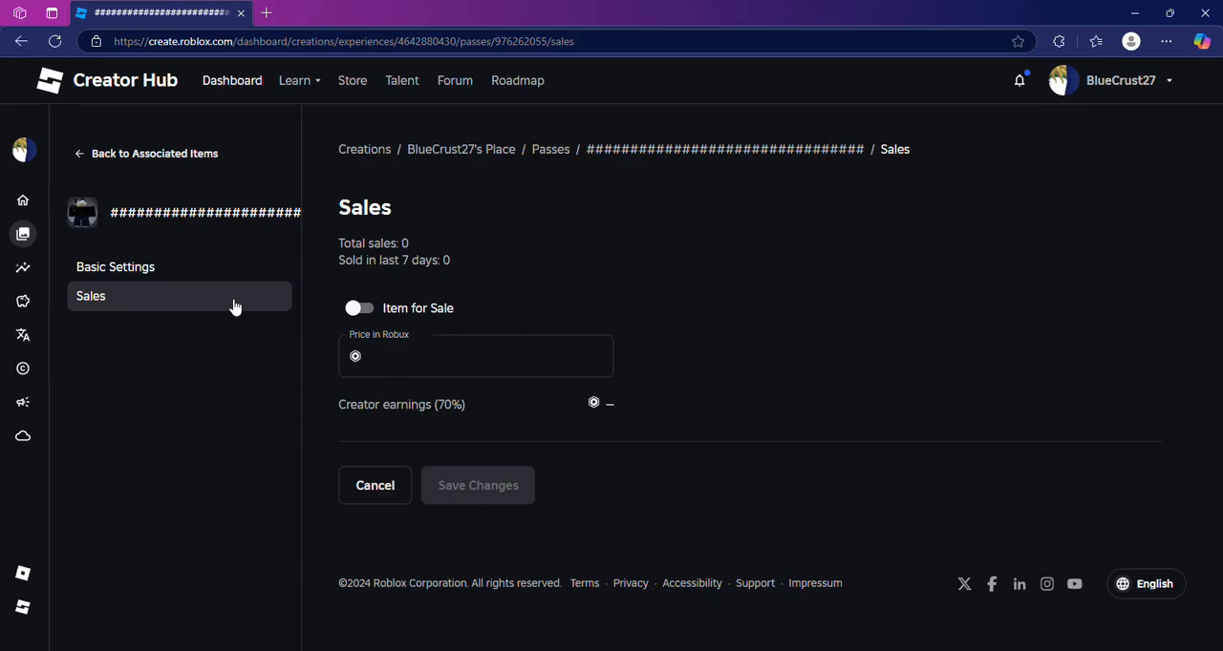
{"action": "mouse_move", "coordinate": [458, 361]}
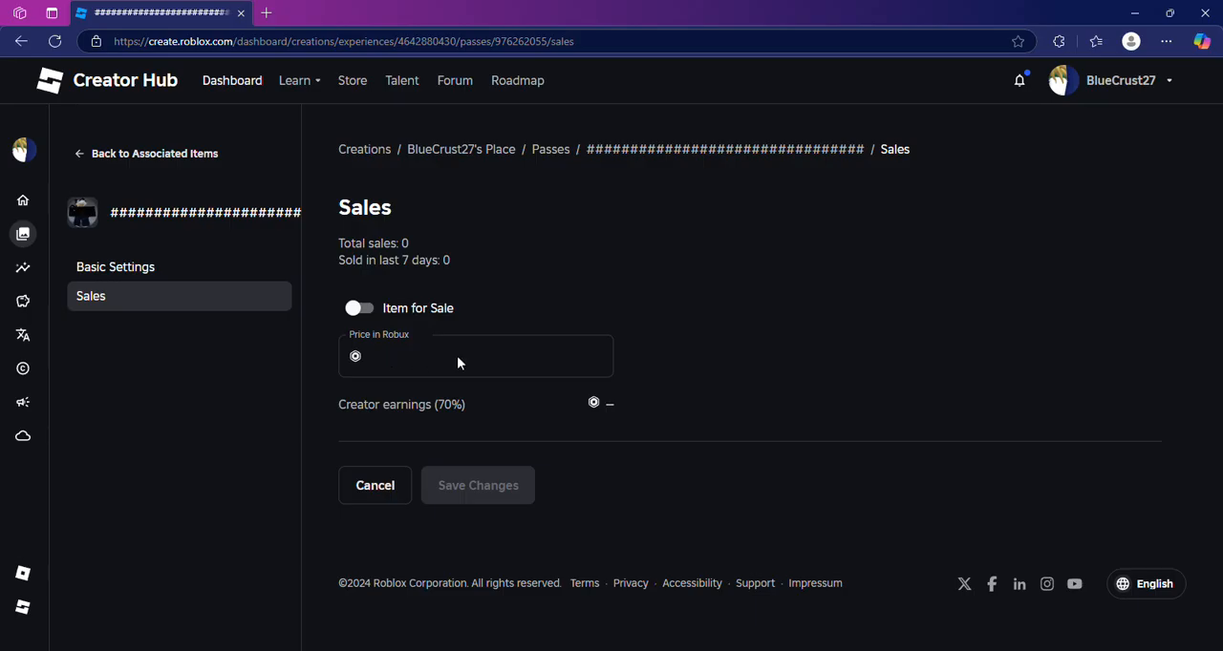
{"action": "left_click", "coordinate": [359, 308]}
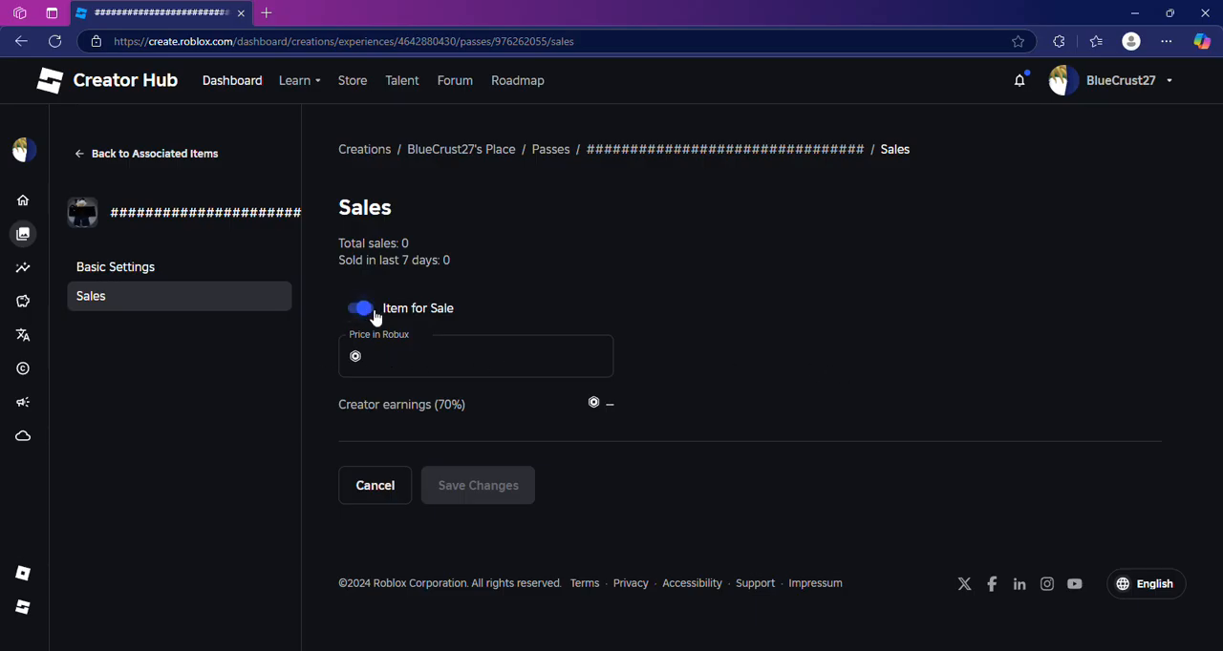
{"action": "left_click", "coordinate": [474, 356]}
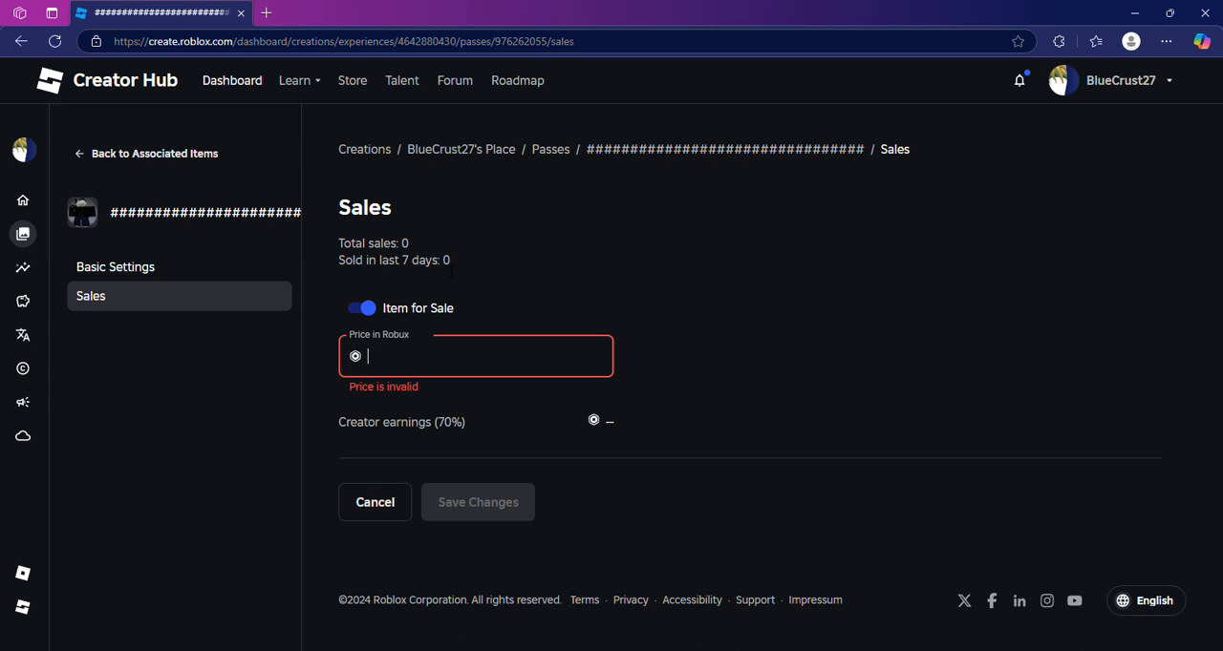
{"action": "type", "text": "90"}
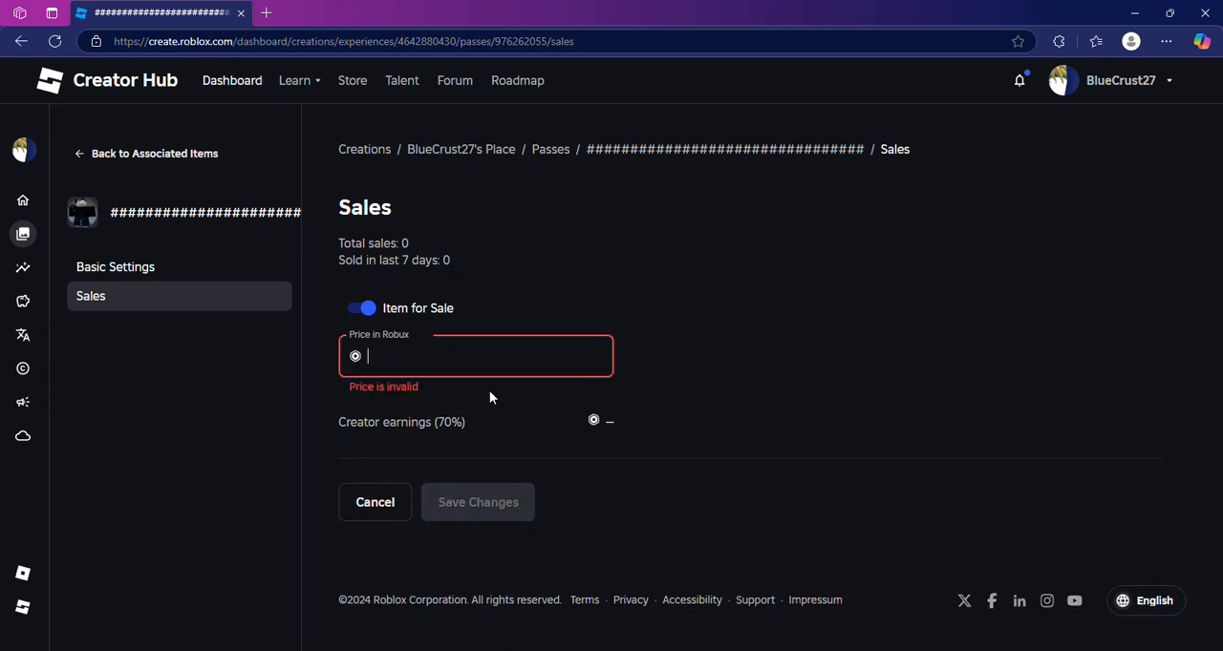
{"action": "type", "text": "30"}
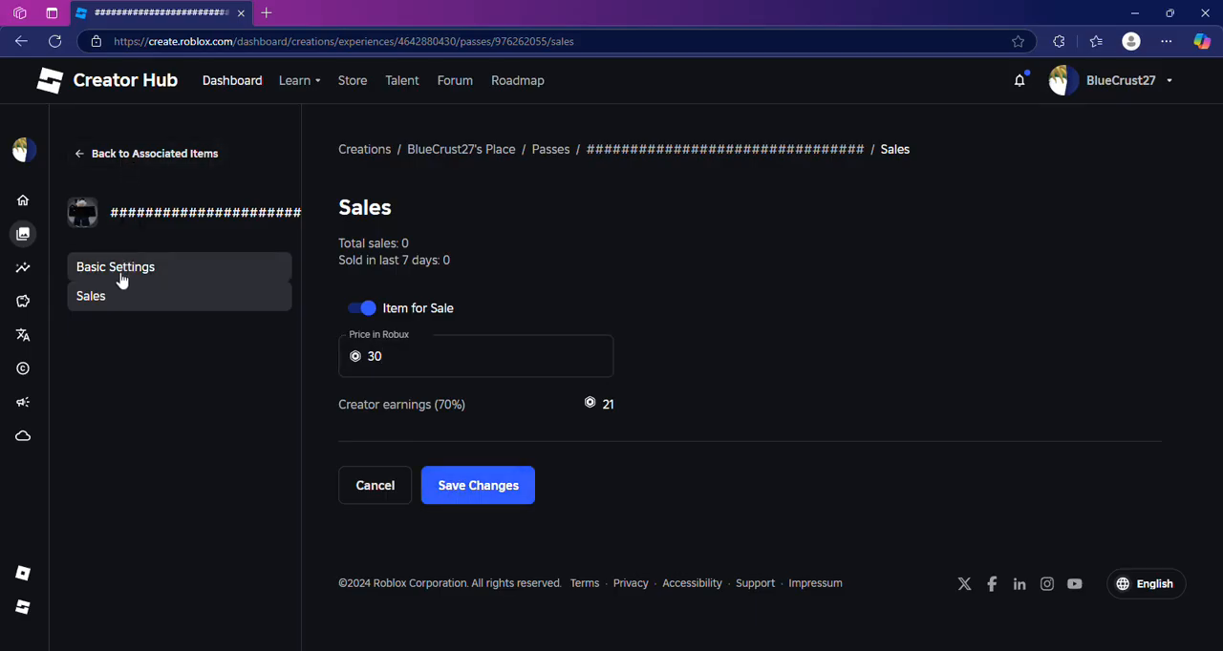
Change the pass name to 'roploxians' in Basic Settings, unsaved
{"action": "left_click", "coordinate": [115, 268]}
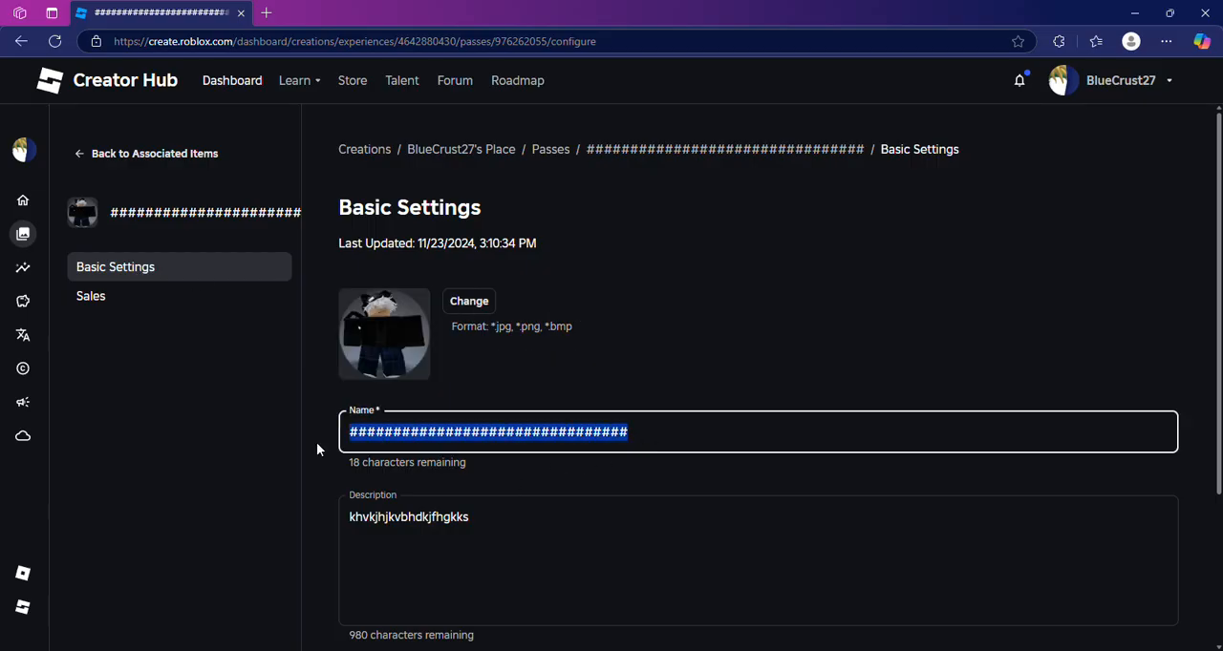
{"action": "type", "text": "roploxi"}
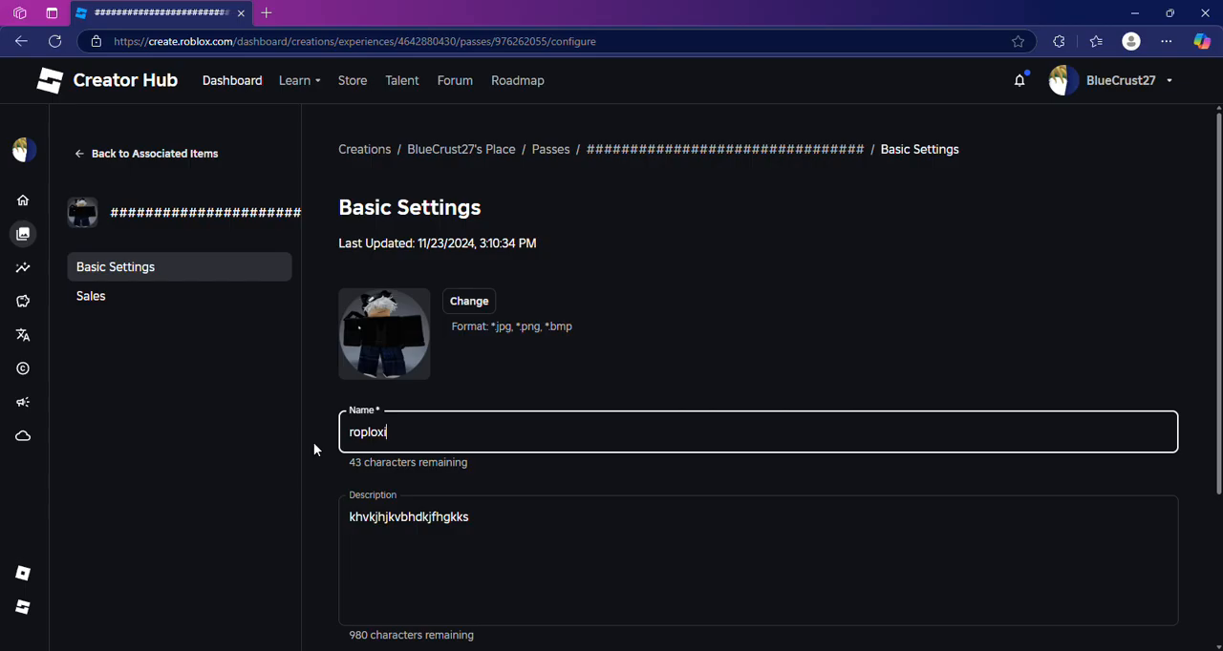
{"action": "type", "text": "ans"}
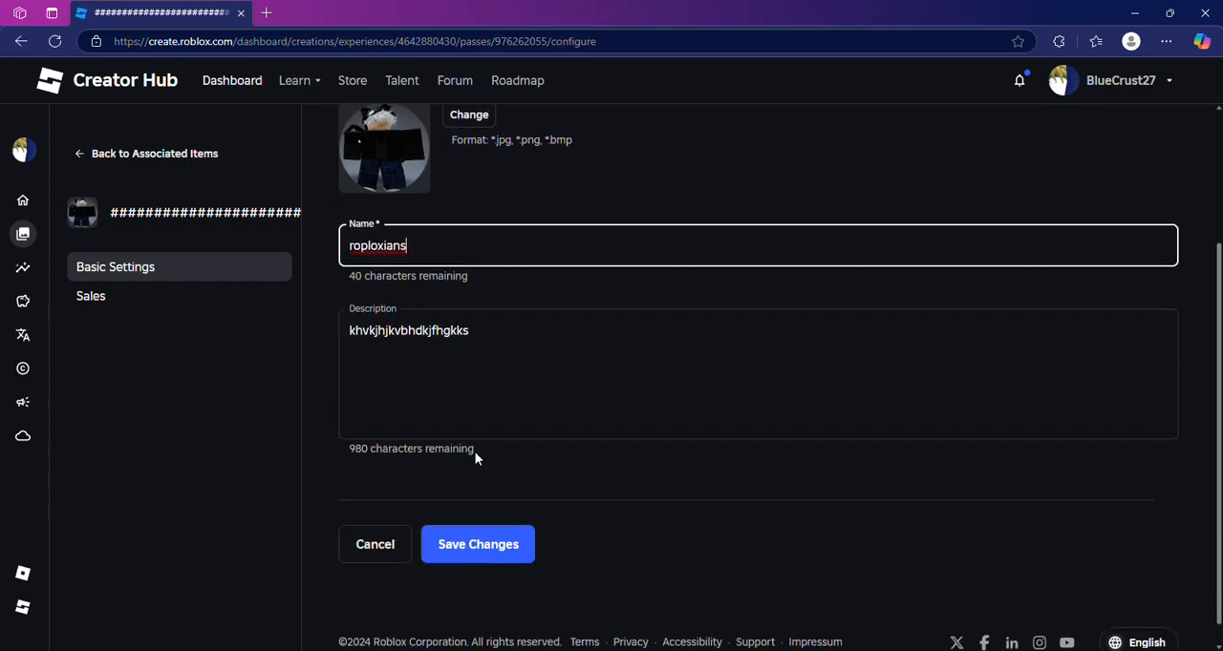
{"action": "left_click", "coordinate": [91, 296]}
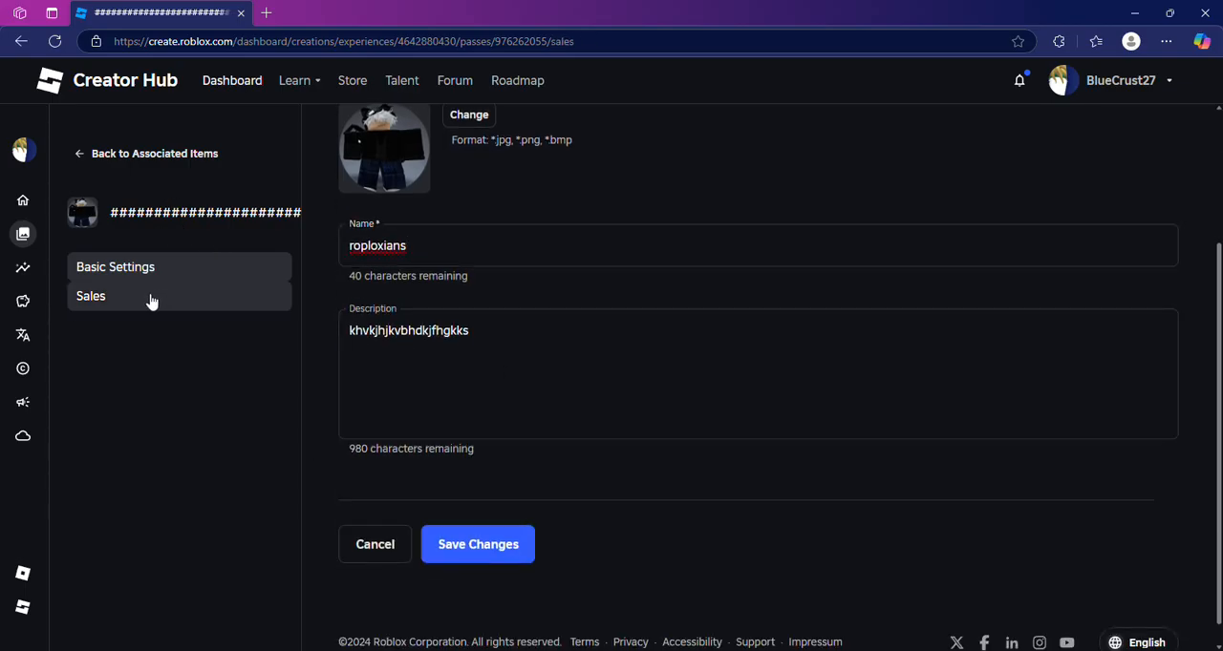
Set the pass for sale at 50 Robux and save the changes
{"action": "left_click", "coordinate": [92, 296]}
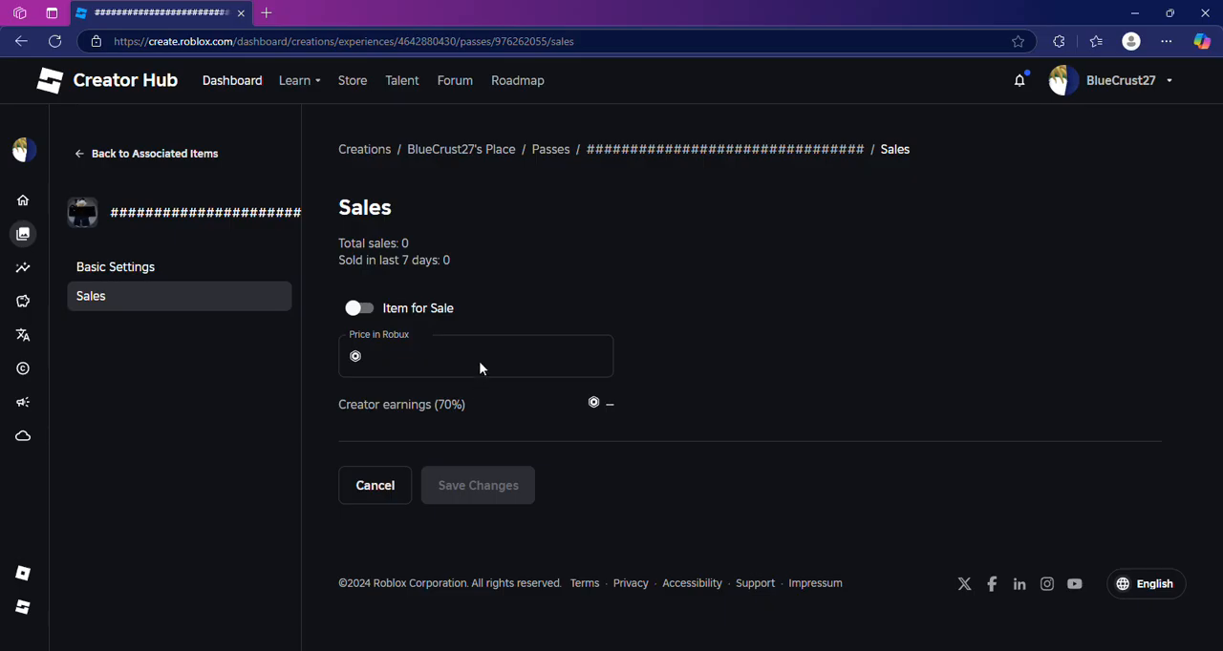
{"action": "left_click", "coordinate": [360, 308]}
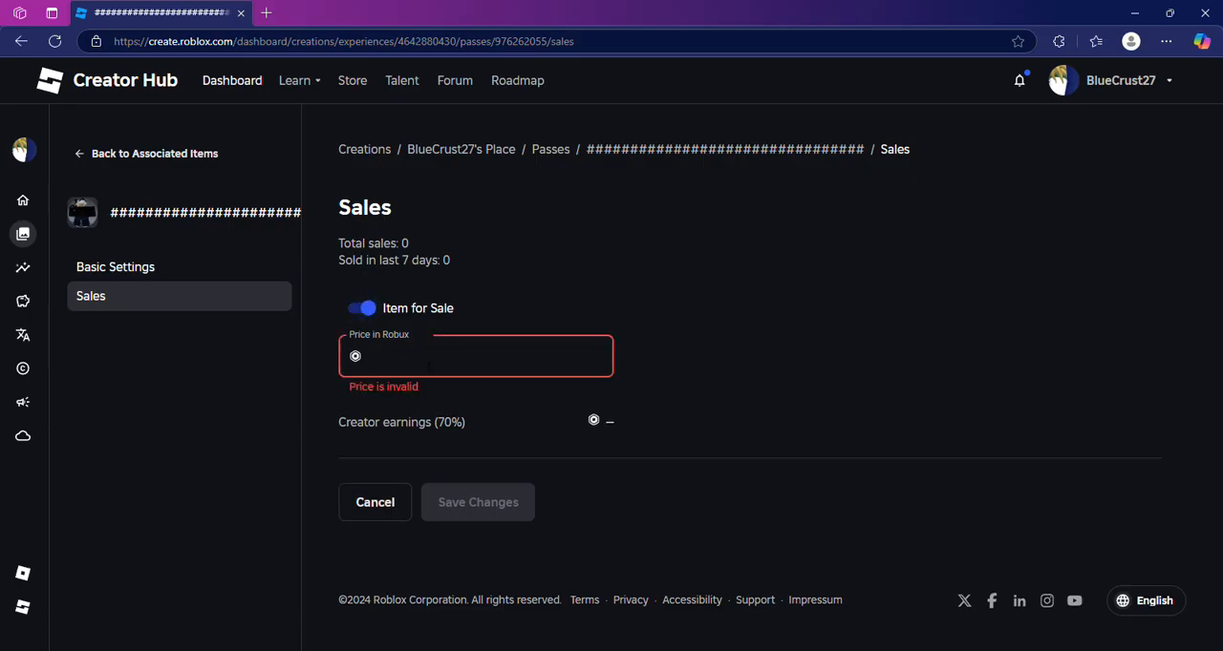
{"action": "type", "text": "5"}
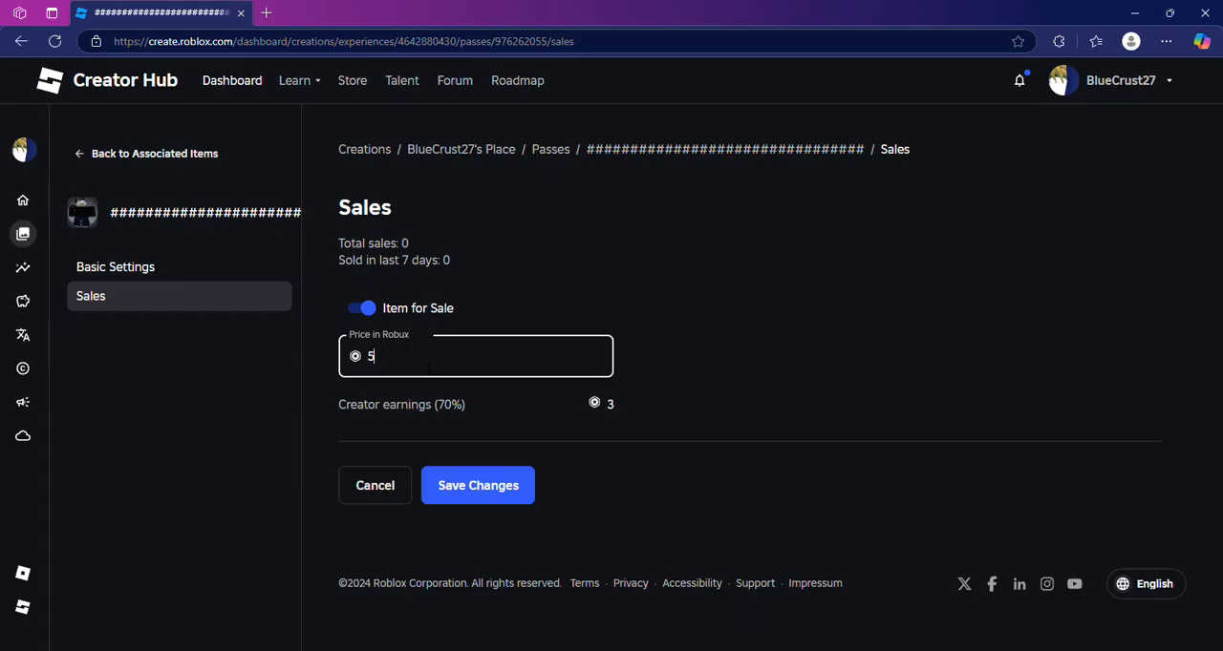
{"action": "type", "text": "0"}
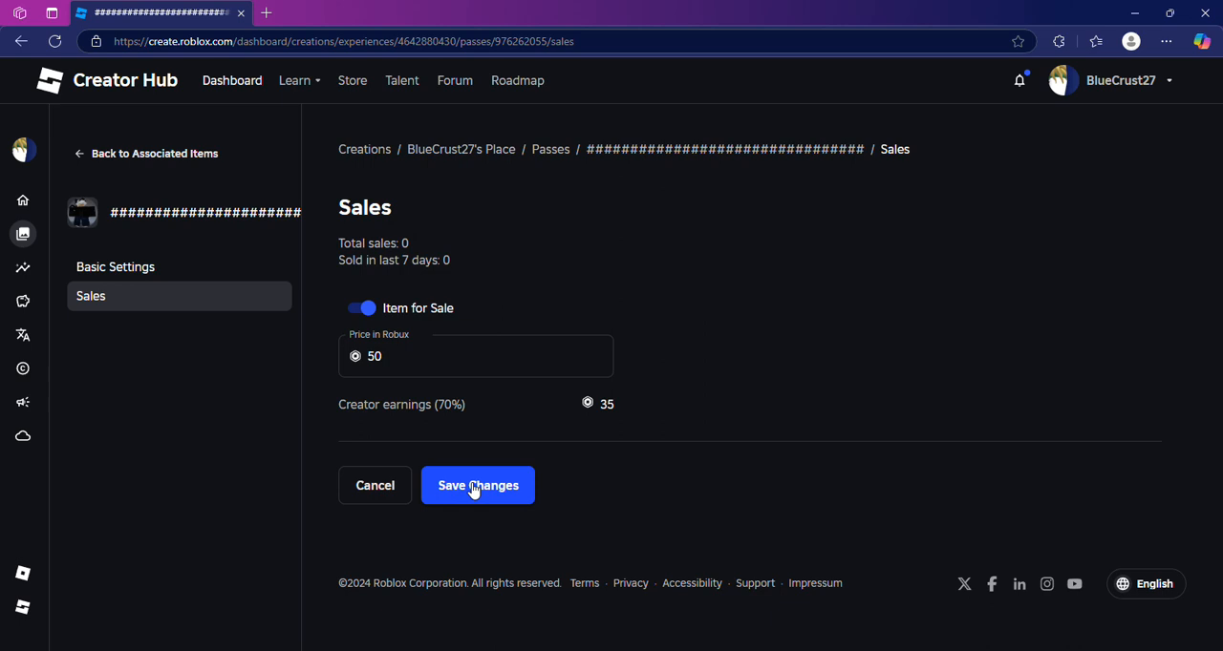
{"action": "left_click", "coordinate": [478, 485]}
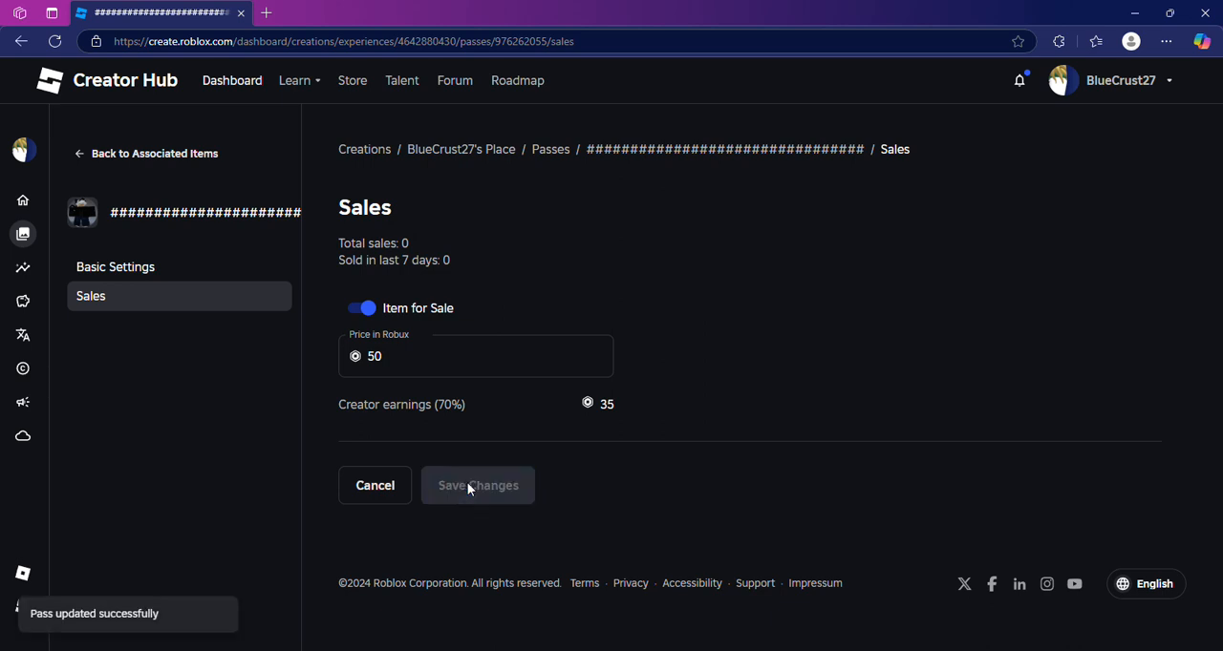
{"action": "mouse_move", "coordinate": [665, 379]}
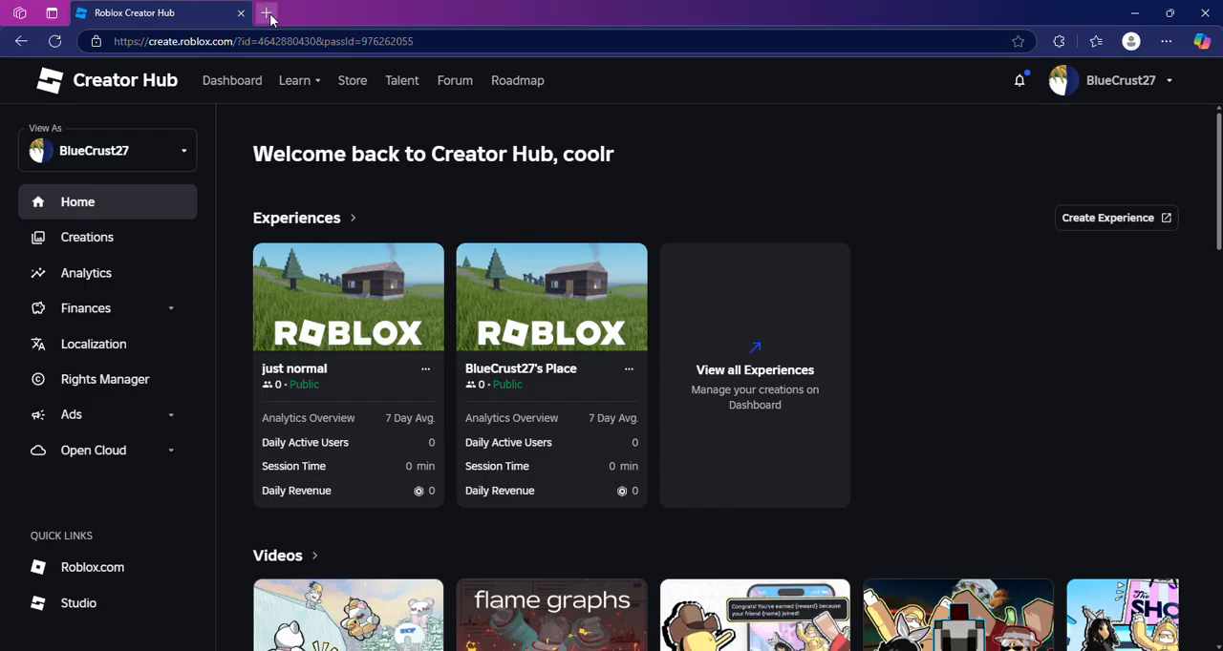
Open a new browser tab showing the MSN start page
{"action": "left_click", "coordinate": [267, 11]}
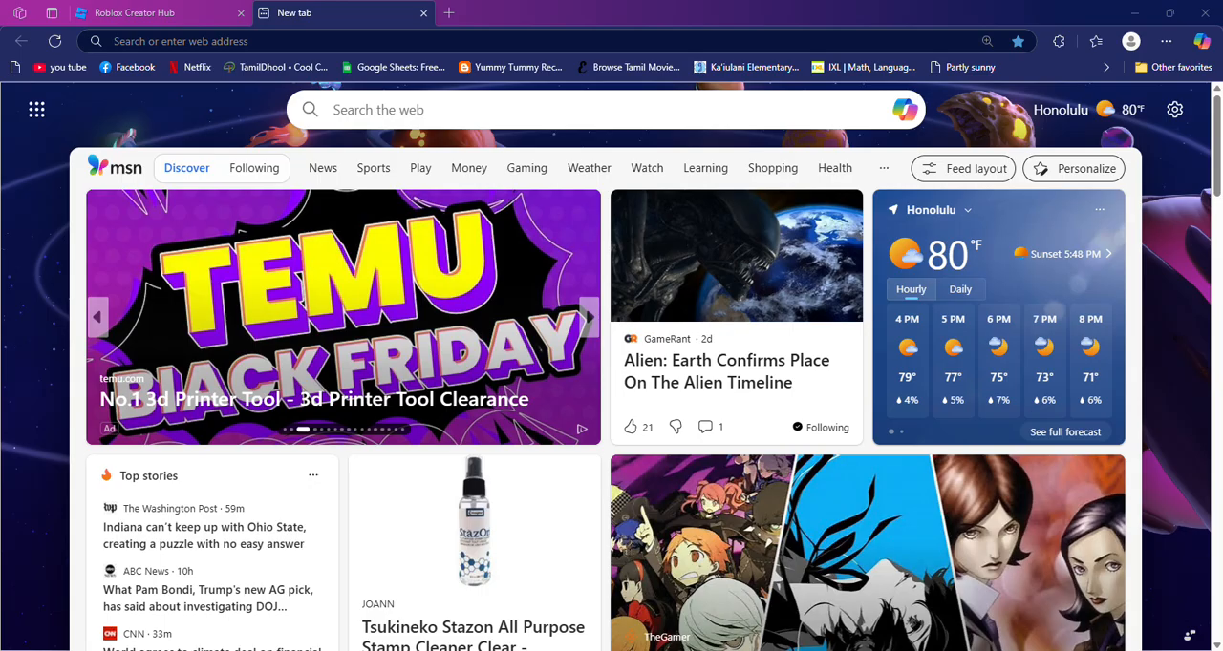
{"action": "mouse_move", "coordinate": [1158, 92]}
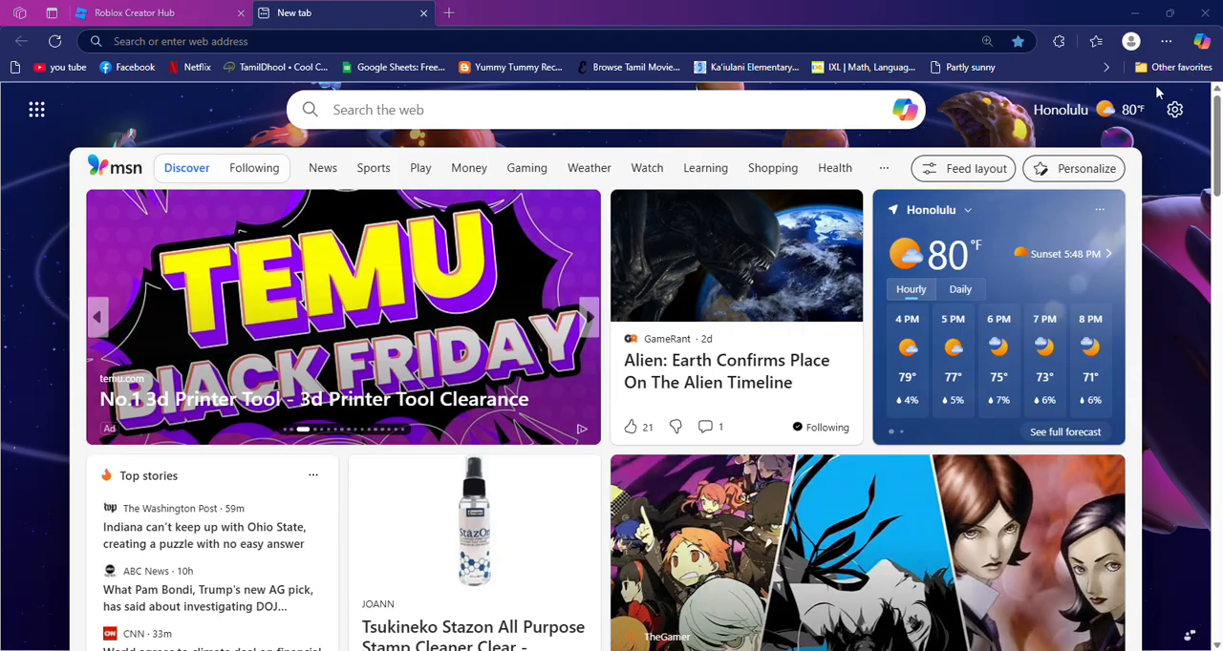